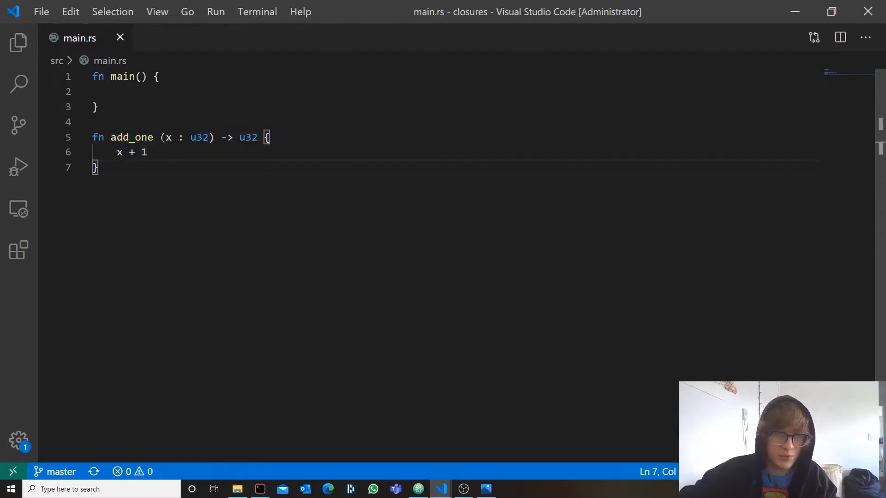
Write let add_one_closure = |x| x+1; on the empty line inside main, mirroring add_one's body
{"action": "left_click_drag", "start_coordinate": [117, 152], "coordinate": [147, 153]}
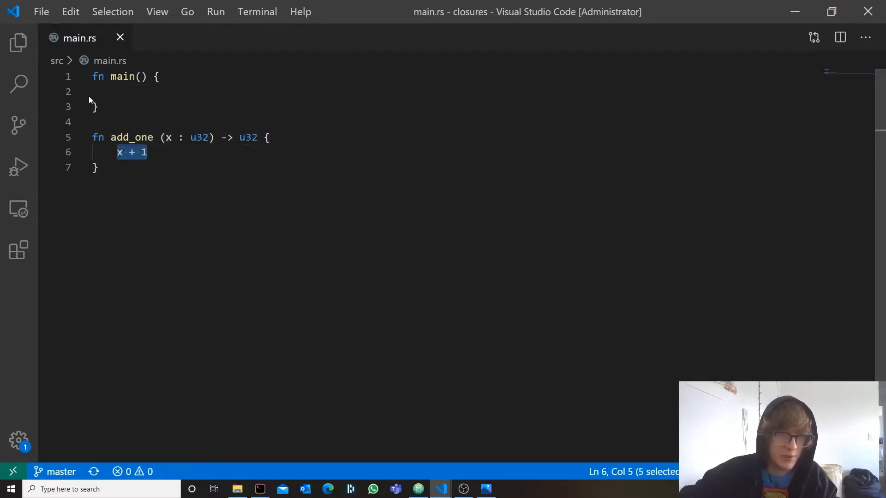
{"action": "left_click", "coordinate": [138, 91]}
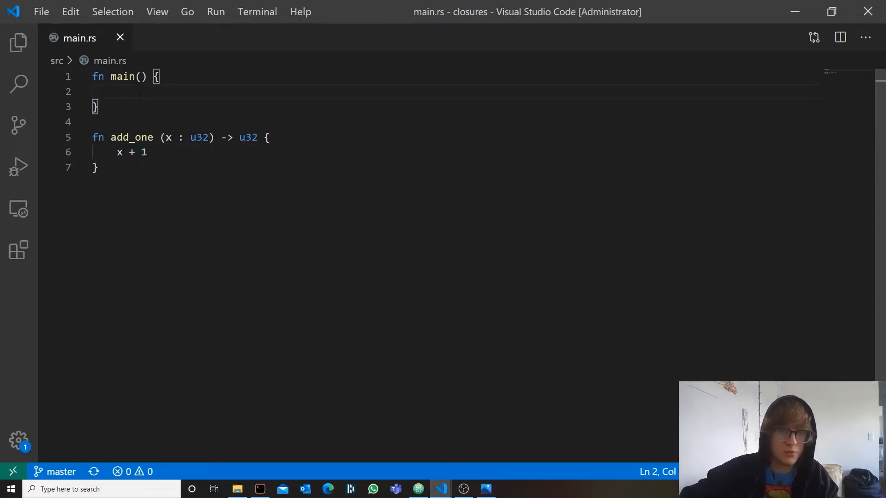
{"action": "type", "text": "let"}
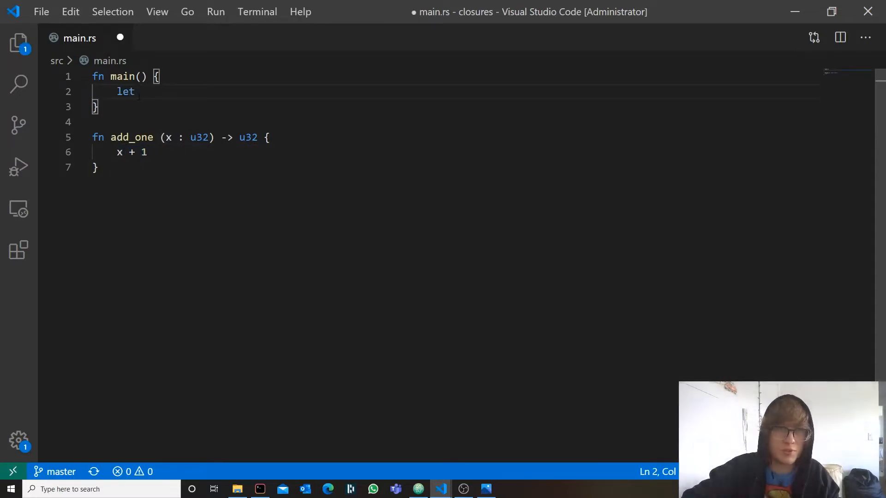
{"action": "type", "text": "add_one"}
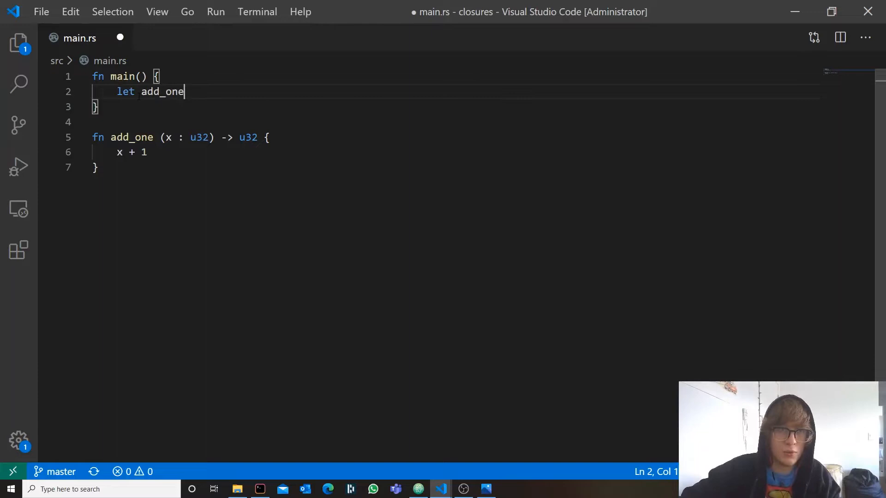
{"action": "type", "text": "_closure ="}
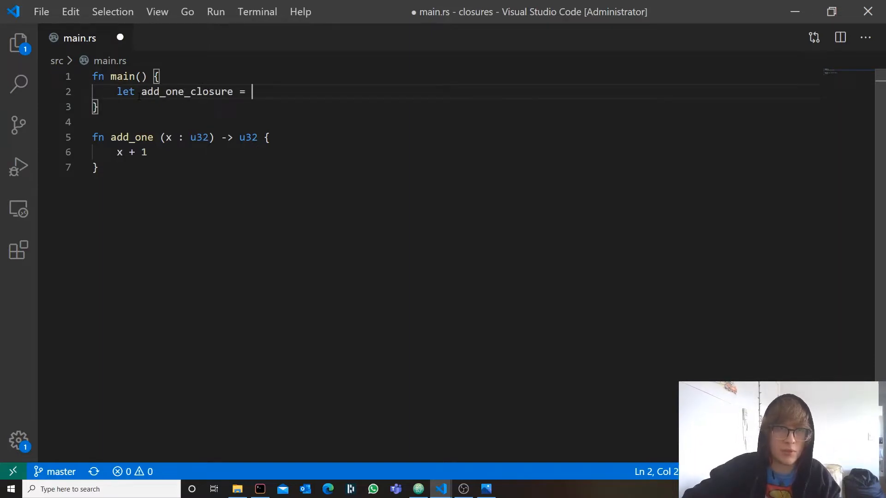
{"action": "type", "text": "|"}
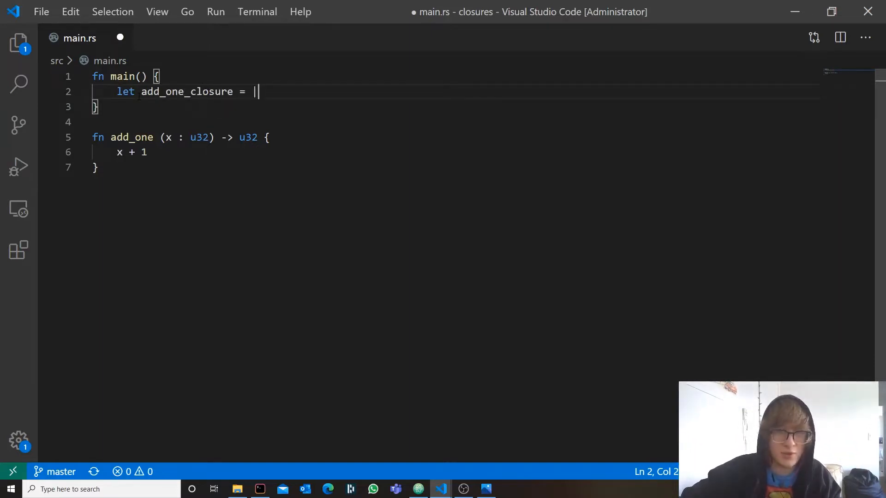
{"action": "type", "text": "|"}
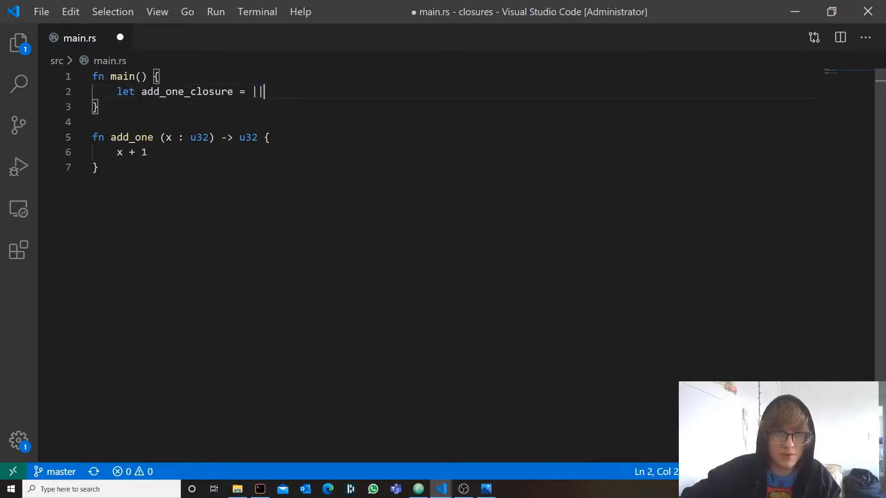
{"action": "type", "text": "{}"}
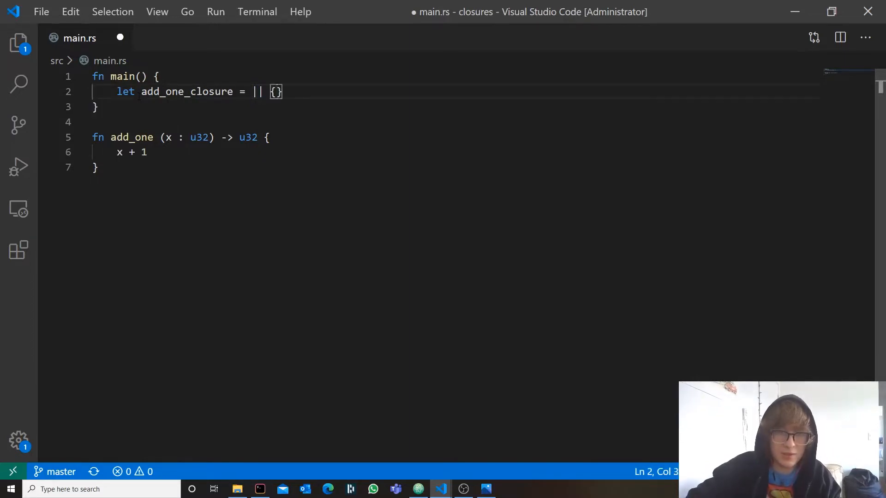
{"action": "type", "text": "x"}
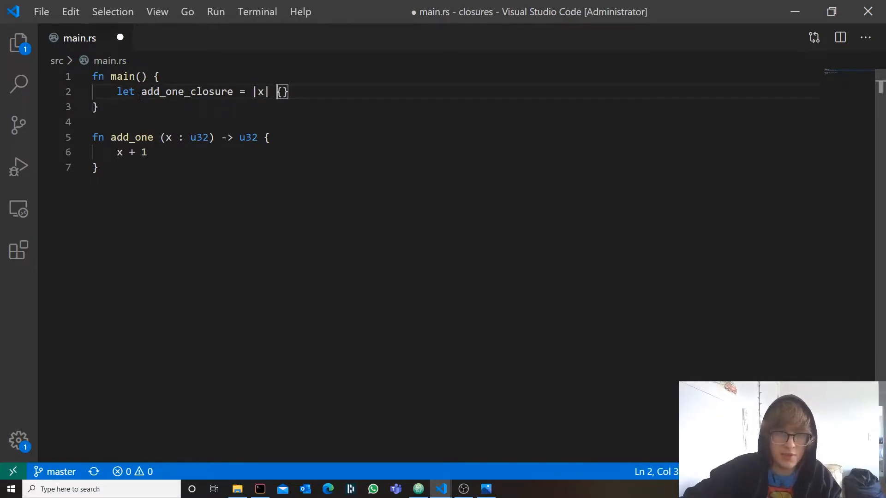
{"action": "type", "text": "x+1"}
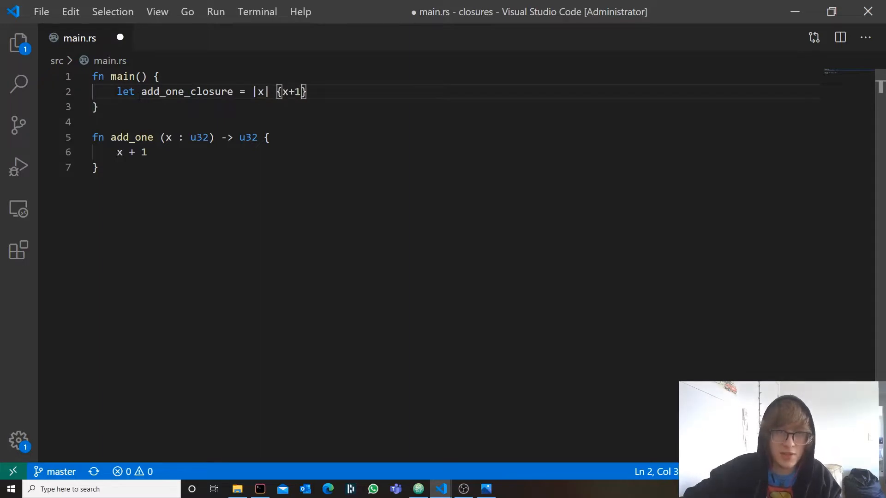
{"action": "type", "text": ";"}
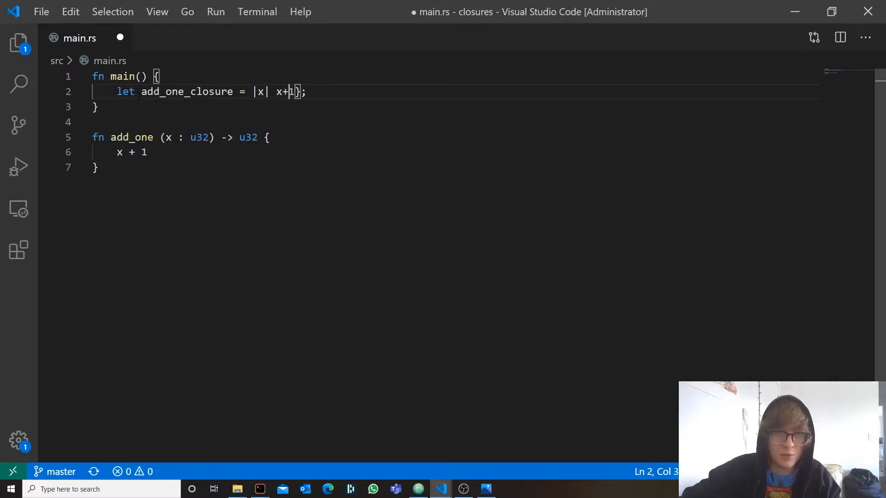
Add println!("{:?}", add_one_closure(142)); in main and save the file
{"action": "key", "text": "Backspace"}
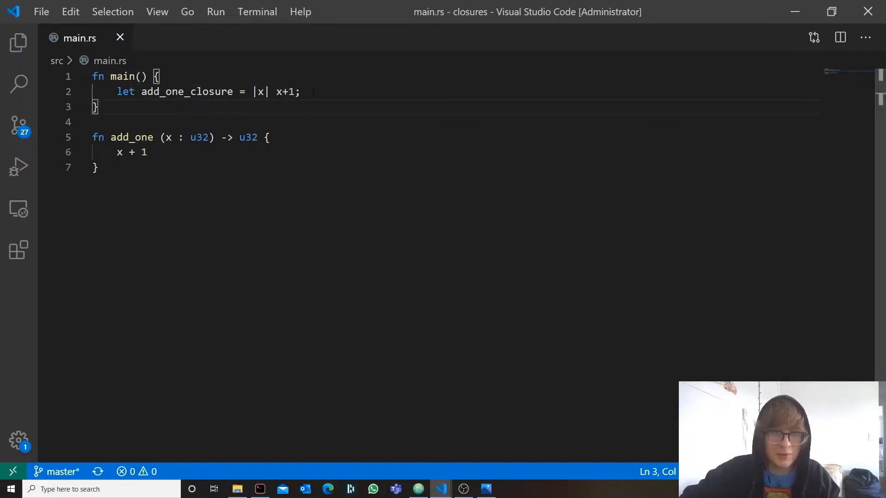
{"action": "type", "text": "println!(\""}
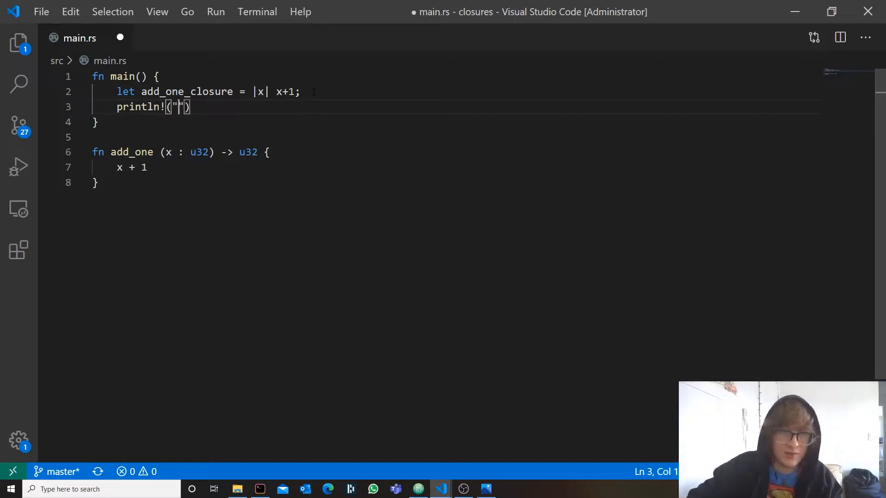
{"action": "type", "text": "{:?}"}
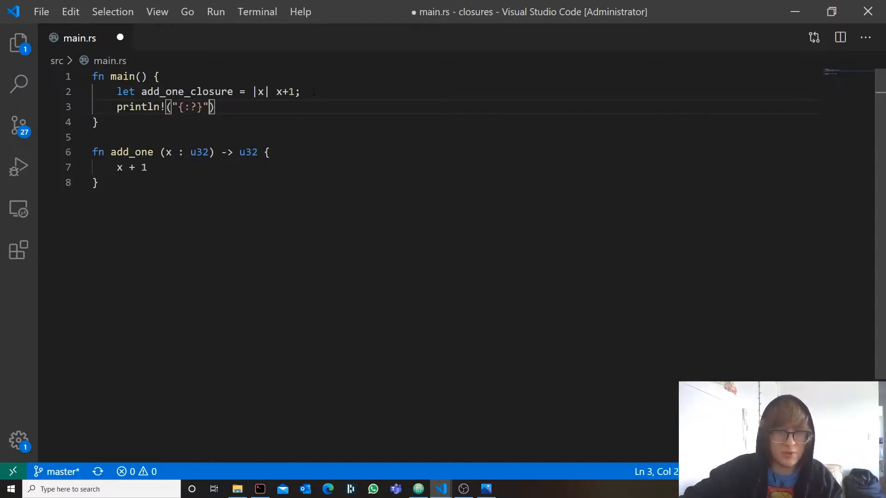
{"action": "type", "text": ", add_one_closure(1"}
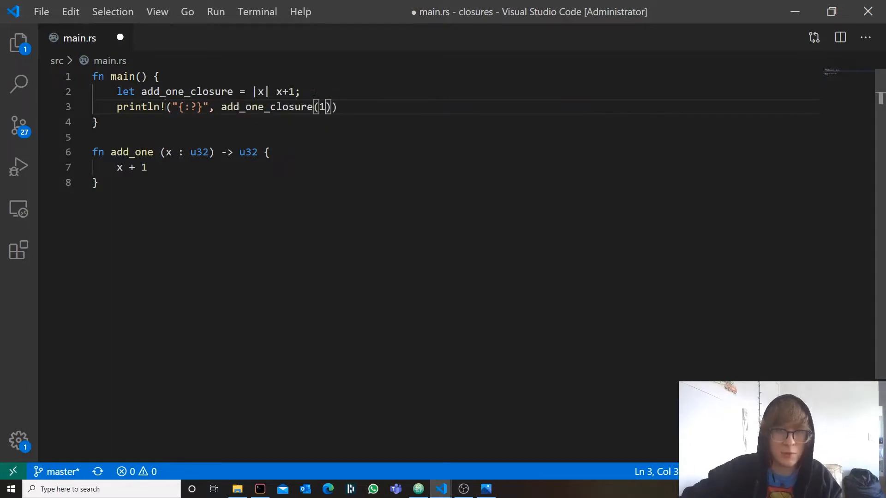
{"action": "type", "text": "42"}
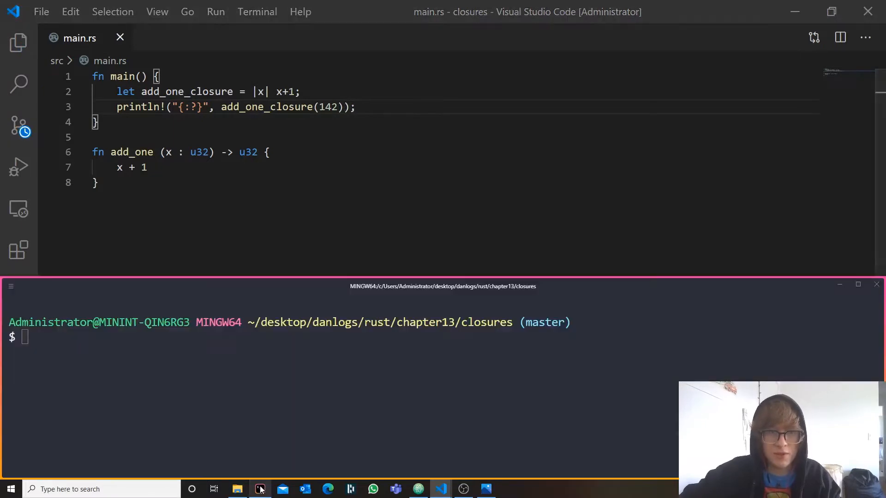
Run cargo run in the Git Bash terminal for the closures project
{"action": "type", "text": "cargo"}
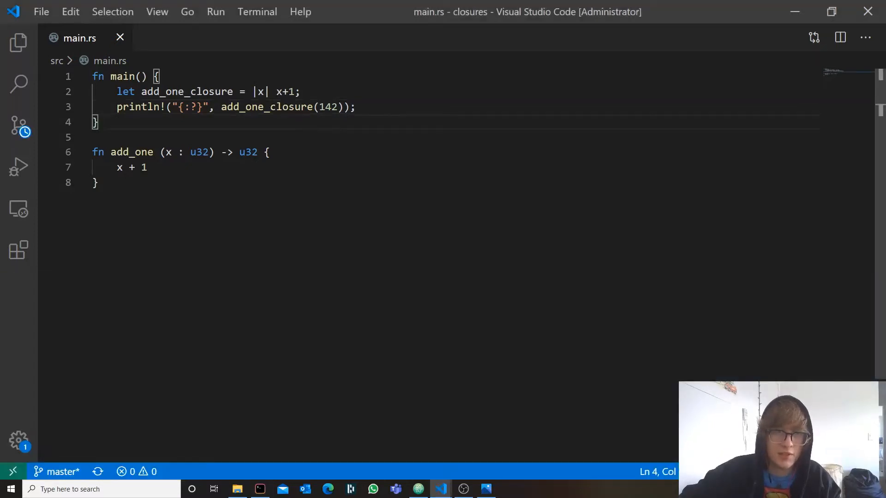
Delete add_one and the print line, leaving example_closure returning x in main
{"action": "double_click", "coordinate": [260, 91]}
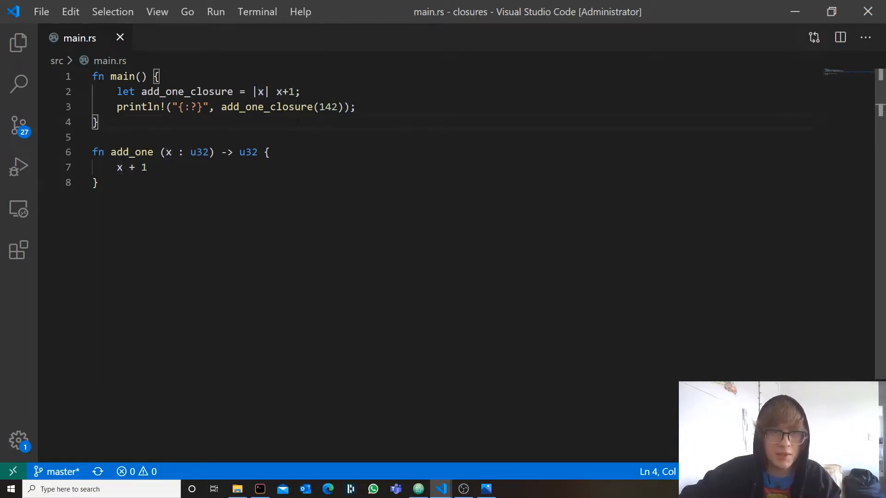
{"action": "left_click", "coordinate": [225, 153]}
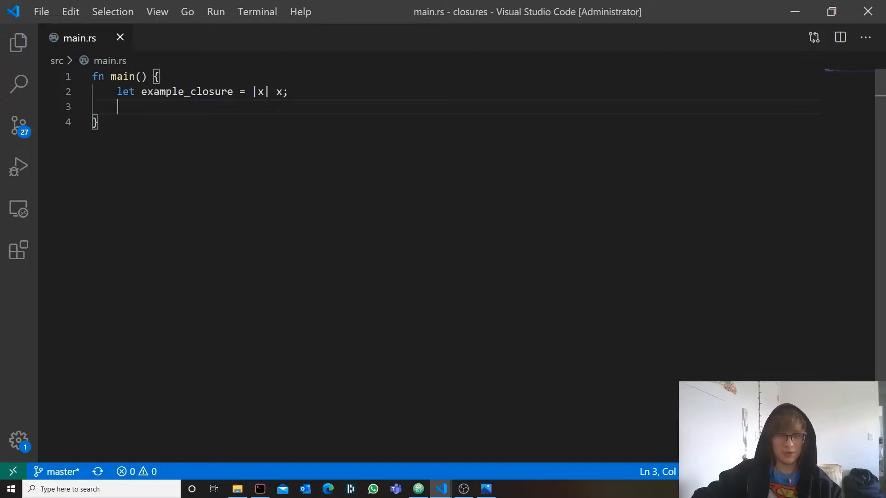
Add let s = example_closure("ok".to_string()); below the closure
{"action": "type", "text": "let"}
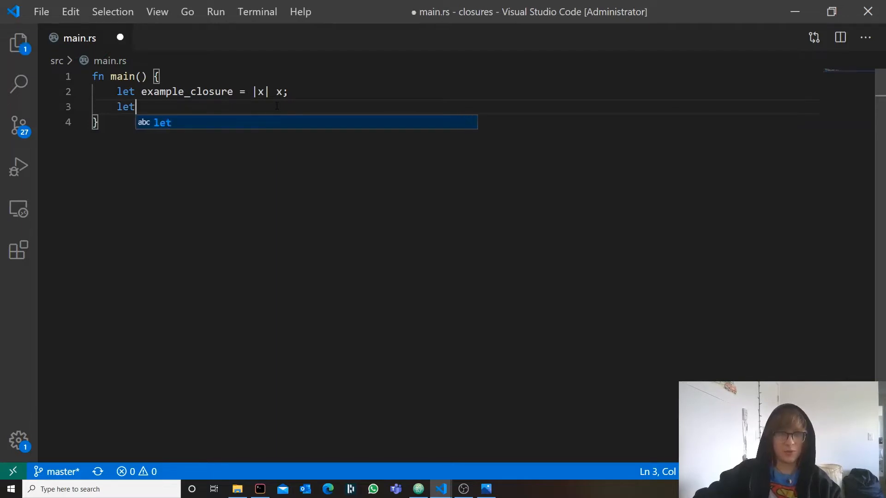
{"action": "type", "text": "s ="}
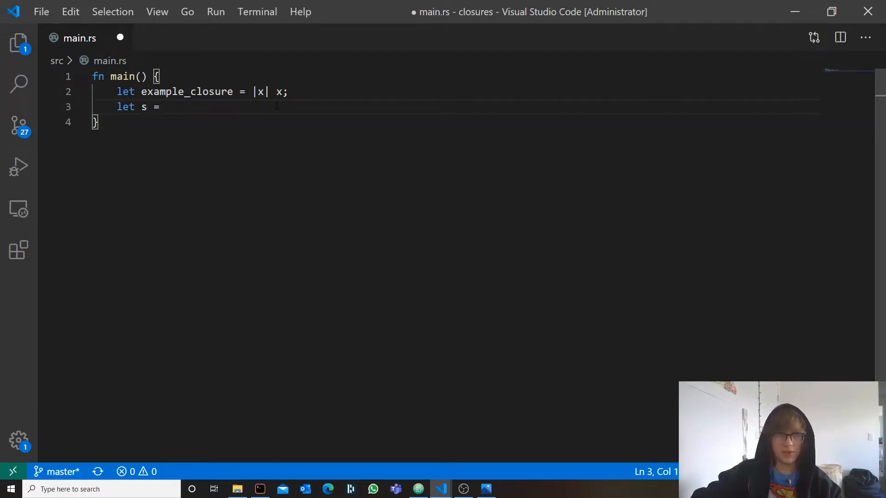
{"action": "type", "text": "example_closure()"}
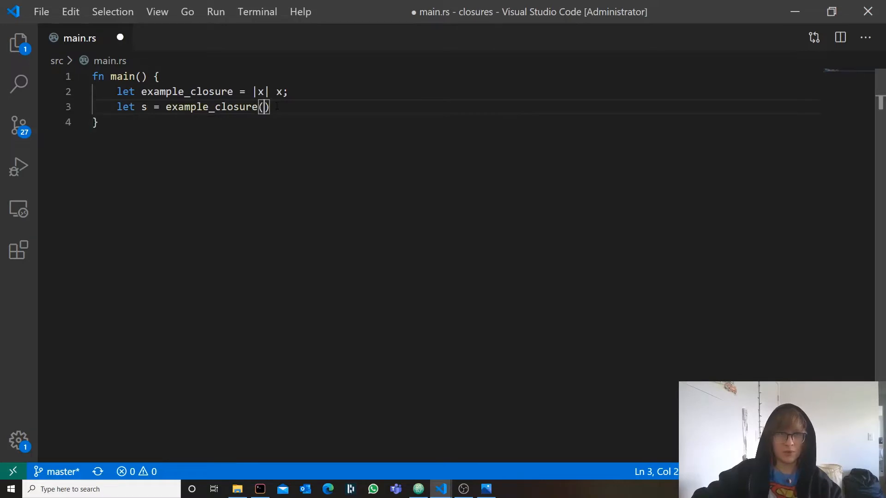
{"action": "type", "text": "E"}
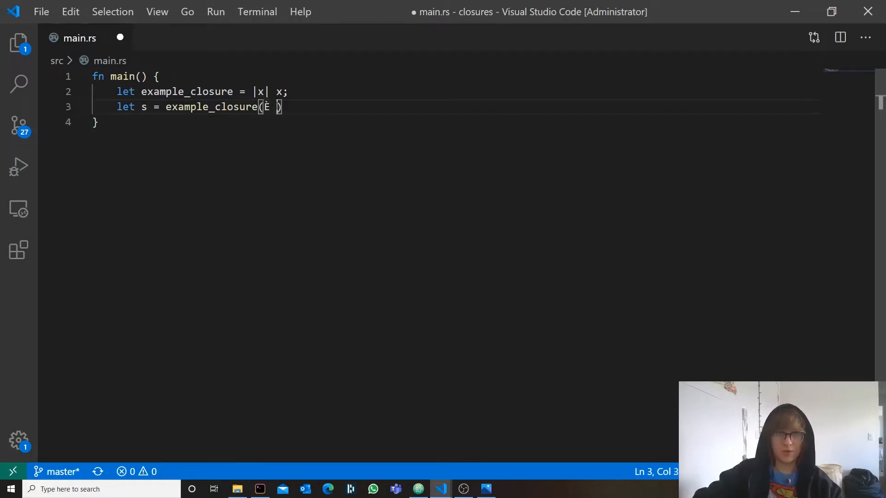
{"action": "key", "text": "Backspace"}
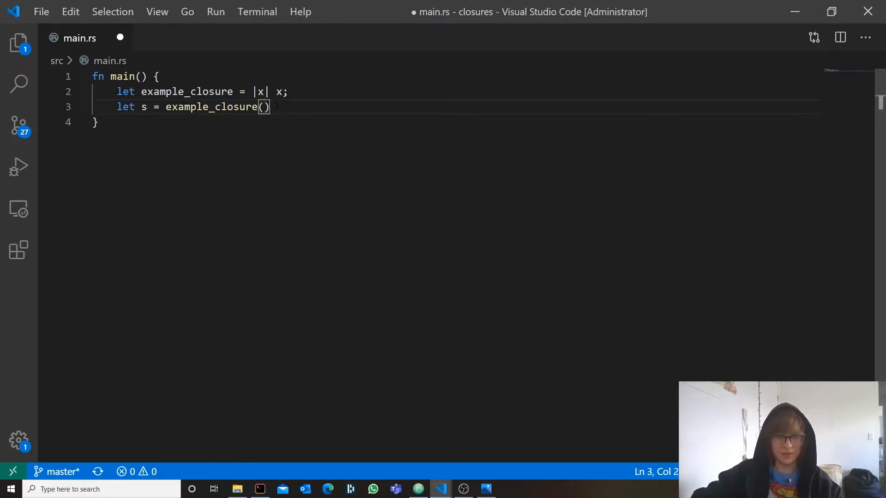
{"action": "type", "text": "\"ok\".to_"}
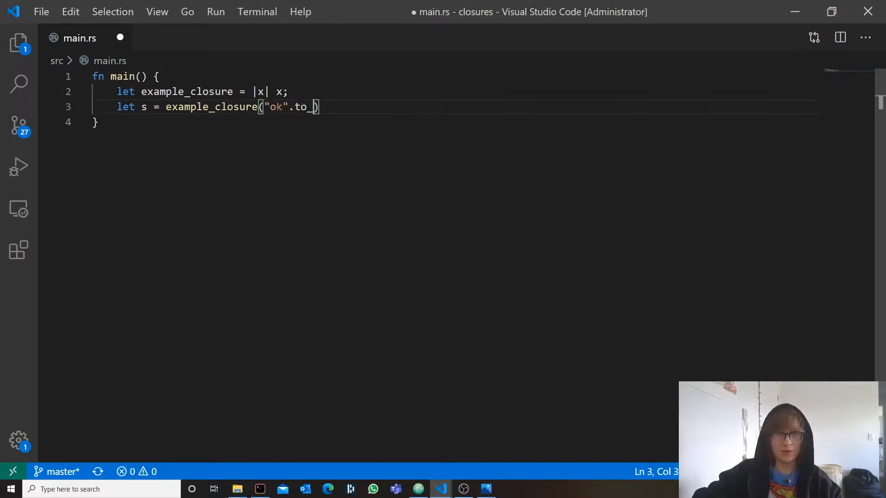
{"action": "type", "text": "string()"}
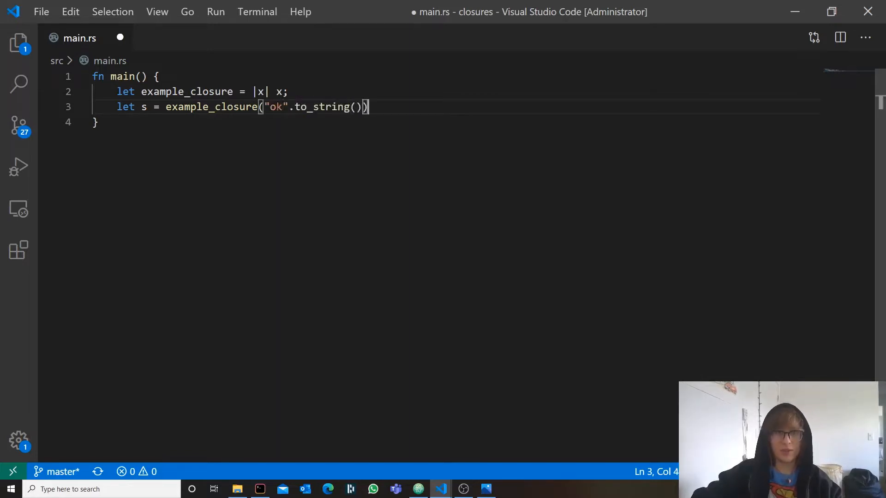
{"action": "type", "text": ";"}
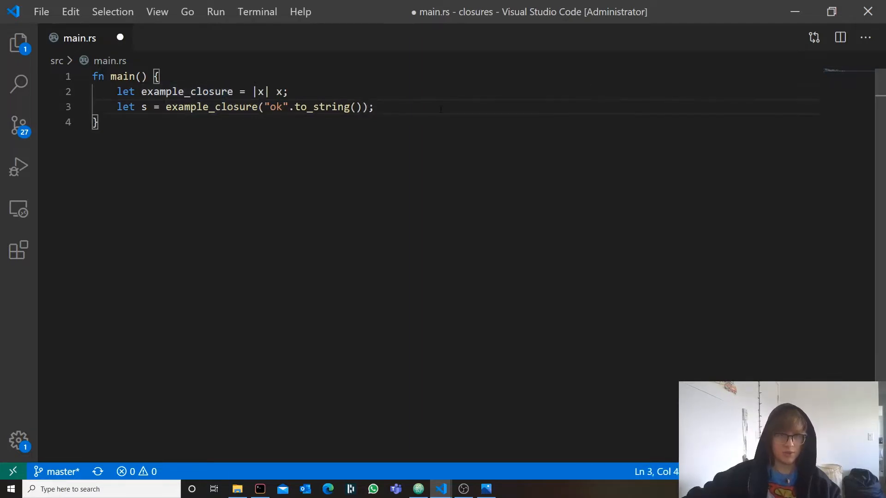
Add a second call let i = example_closure(1); below the String call
{"action": "type", "text": "let"}
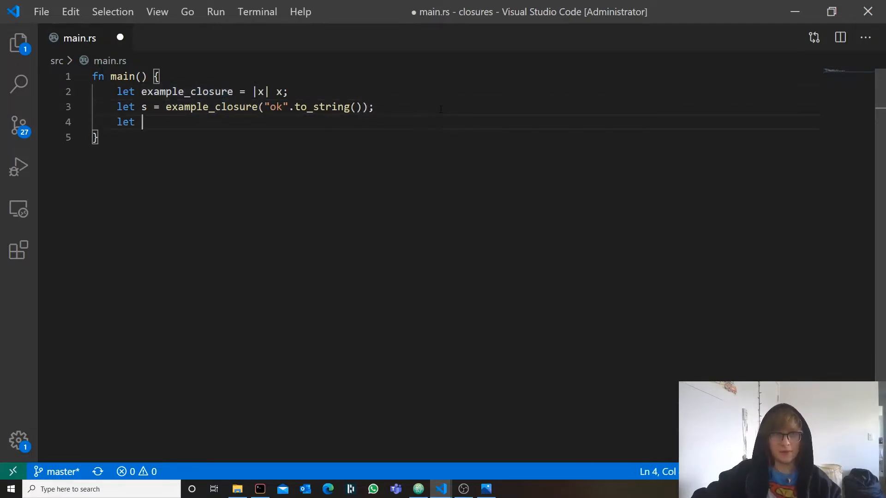
{"action": "type", "text": "i"}
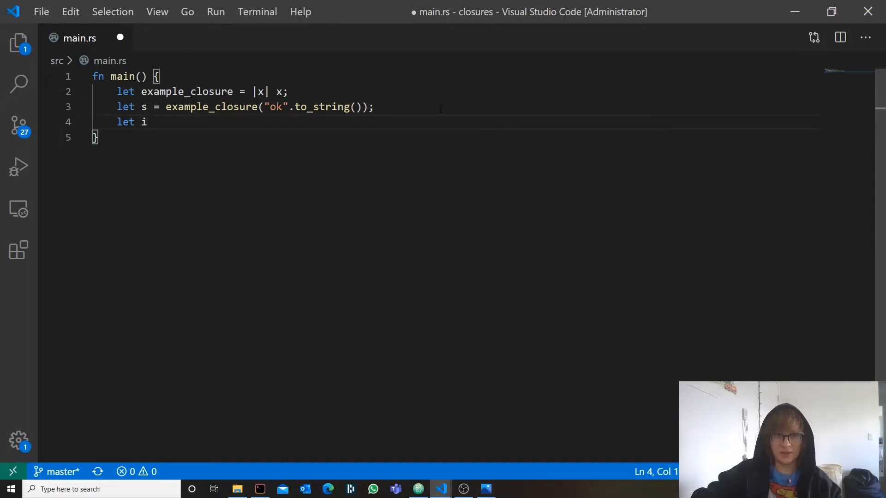
{"action": "type", "text": "= example_closure("}
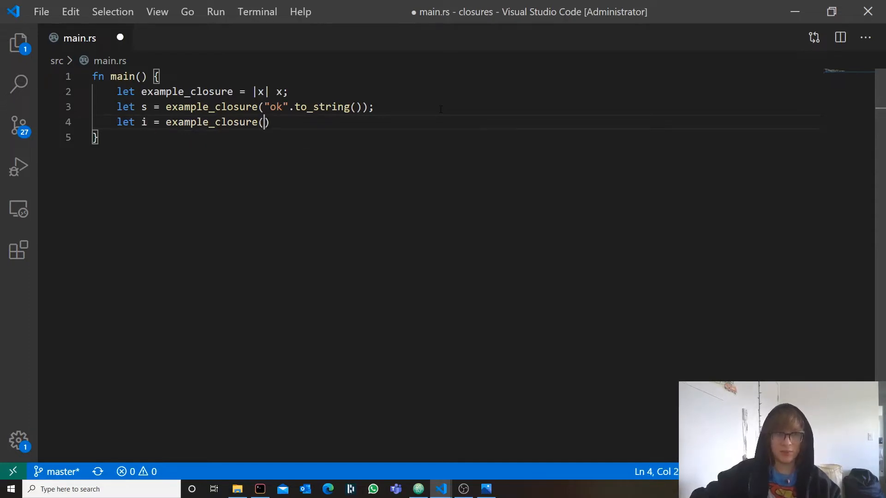
{"action": "type", "text": "("}
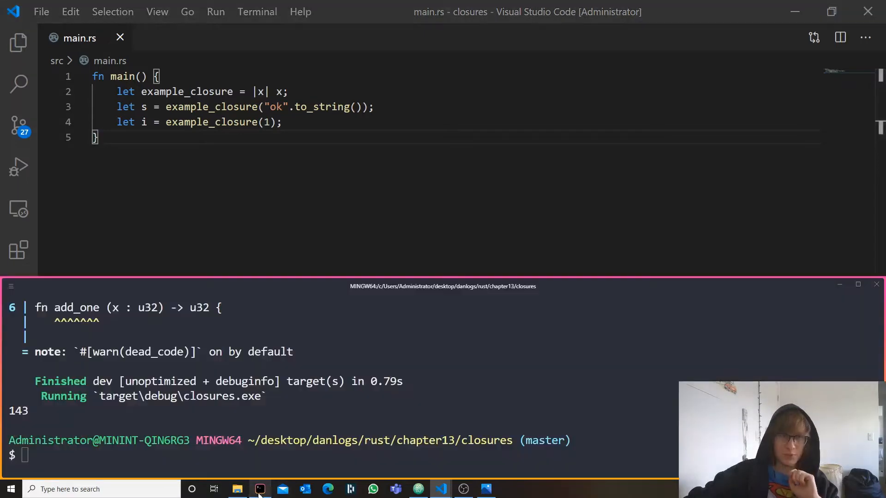
Run cargo run in Git Bash, then return to the VS Code editor
{"action": "type", "text": "cargo run"}
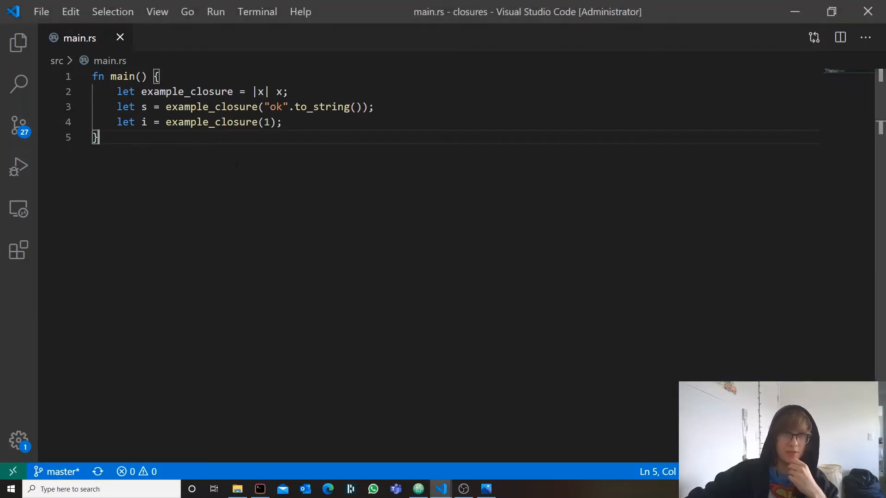
Annotate the closure parameter as String, remove the let s line, and reduce main to let x = 1;
{"action": "left_click", "coordinate": [290, 91]}
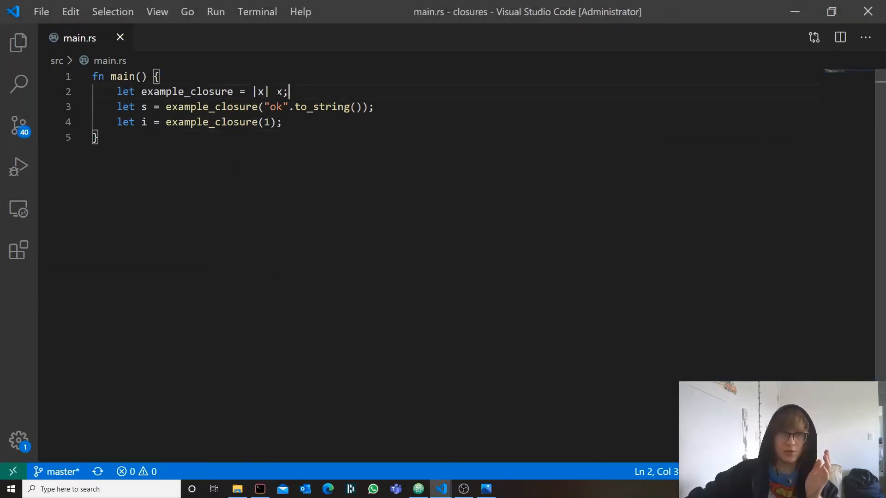
{"action": "left_click_drag", "start_coordinate": [117, 107], "coordinate": [373, 107]}
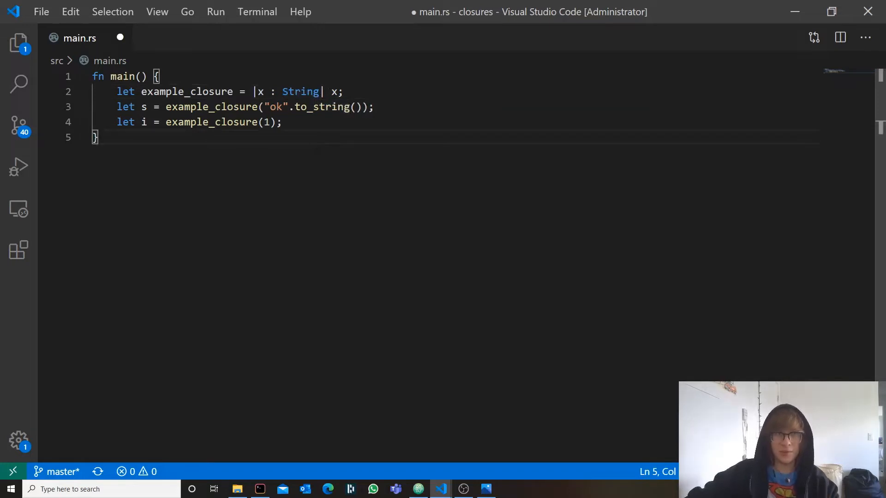
{"action": "double_click", "coordinate": [300, 92]}
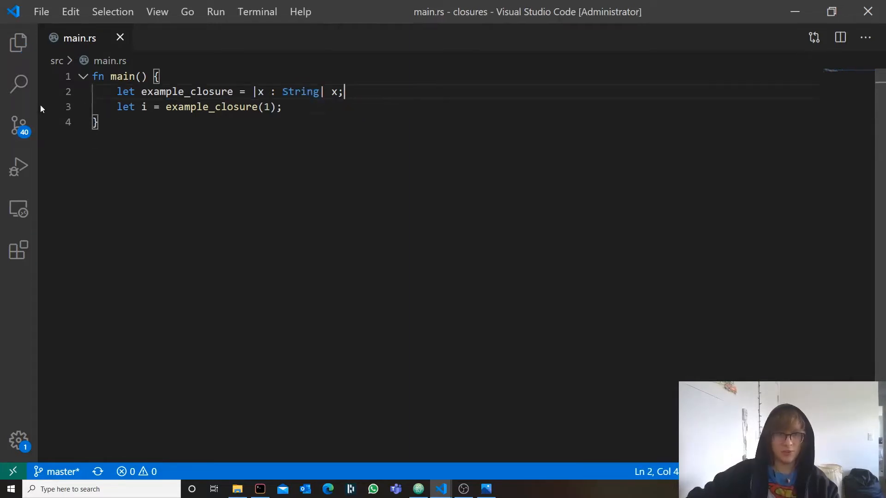
{"action": "left_click", "coordinate": [259, 489]}
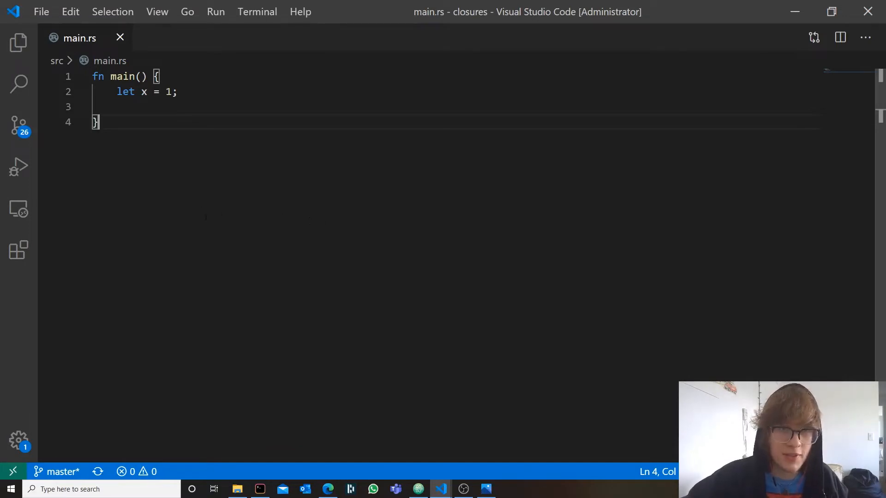
Define an inner fn ok() { x } below the let x = 1; declaration
{"action": "left_click_drag", "start_coordinate": [135, 91], "coordinate": [177, 92]}
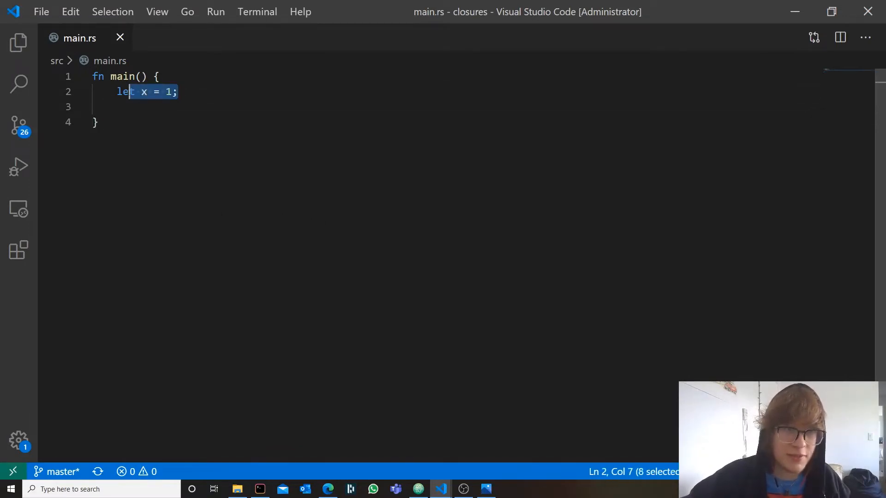
{"action": "type", "text": "fn ok() {"}
{"action": "type", "text": "x"}
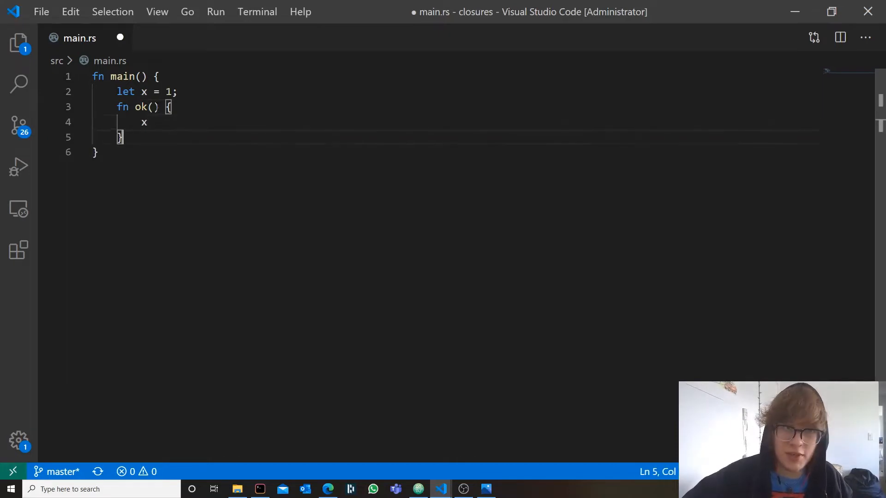
{"action": "double_click", "coordinate": [144, 91]}
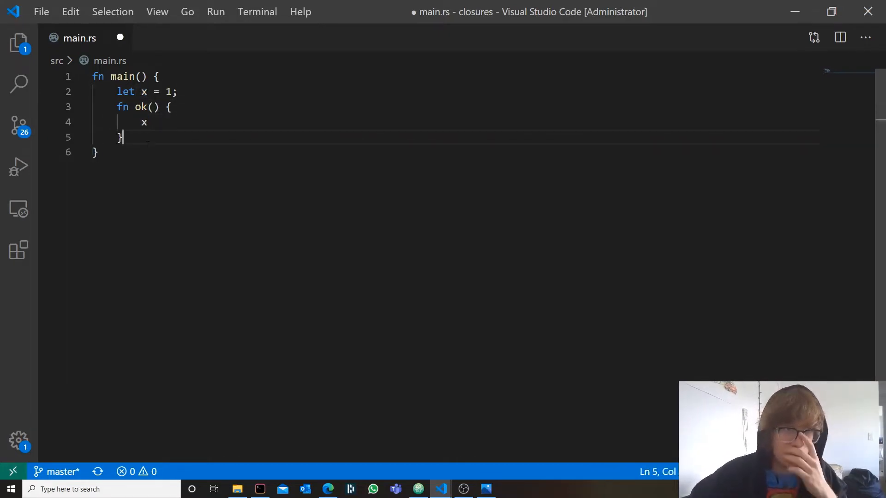
Add println!("{:?}", ok()); after the inner function and save
{"action": "type", "text": "p"}
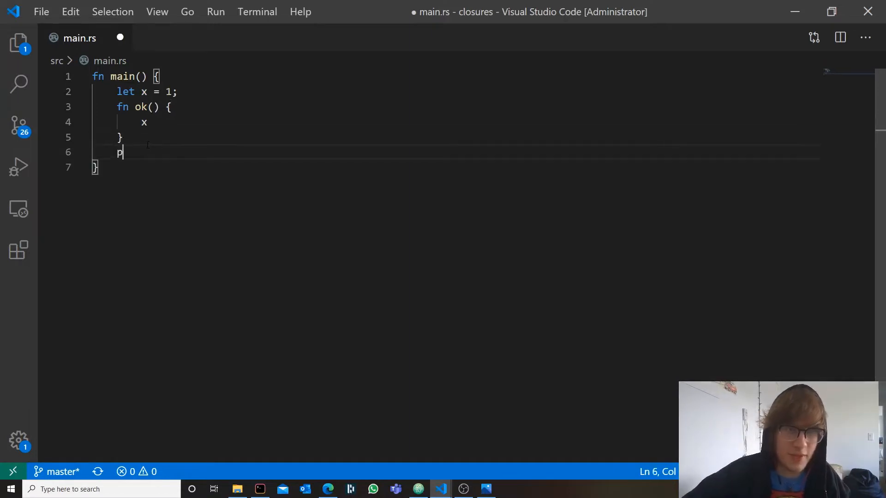
{"action": "type", "text": "rintln!("}
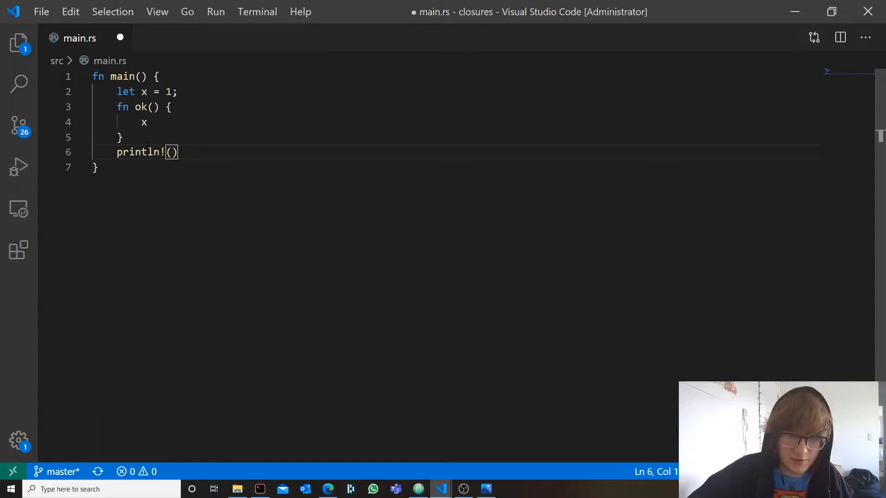
{"action": "type", "text": "\"{:?}\""}
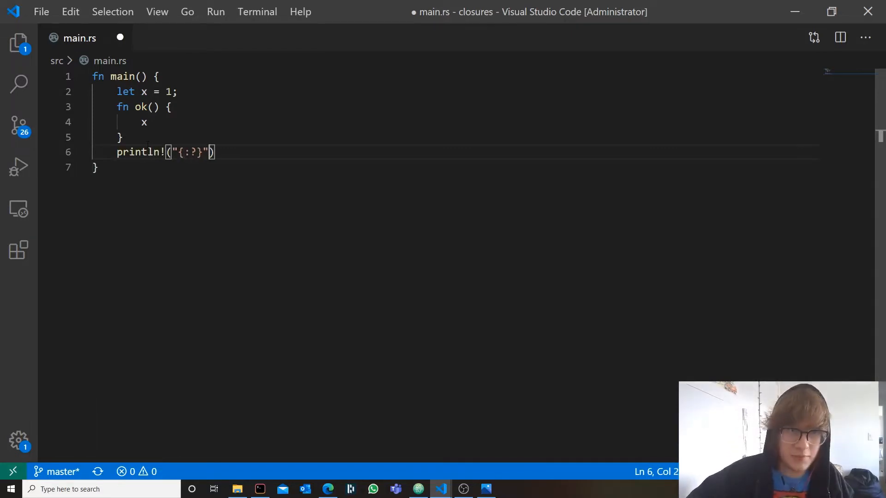
{"action": "type", "text": ", x"}
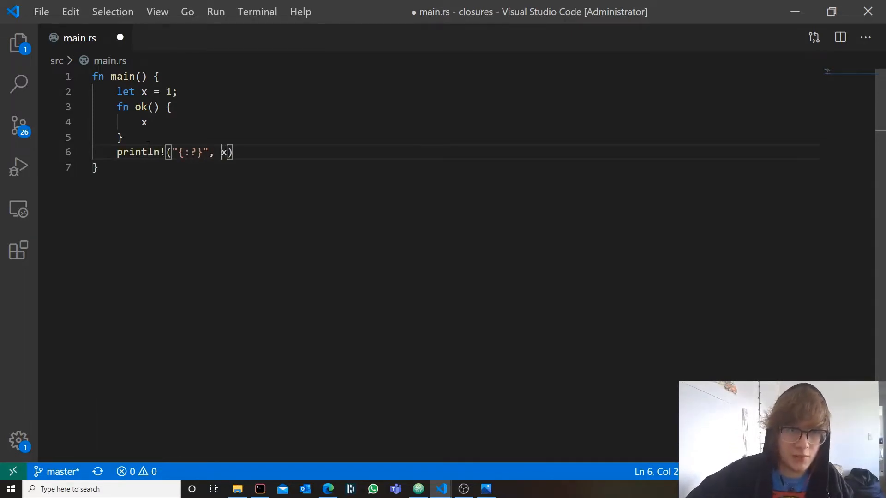
{"action": "type", "text": "ok()"}
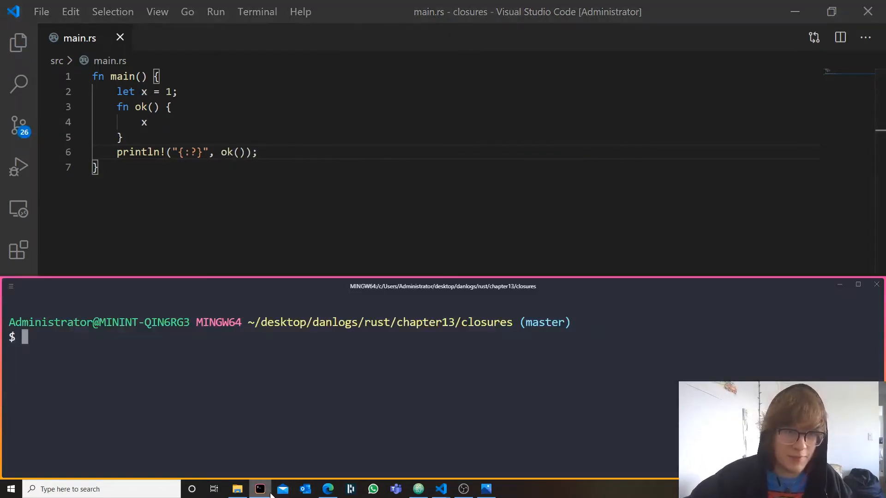
Run cargo run in Git Bash and highlight error E0434 about fn capturing x
{"action": "type", "text": "cargo run"}
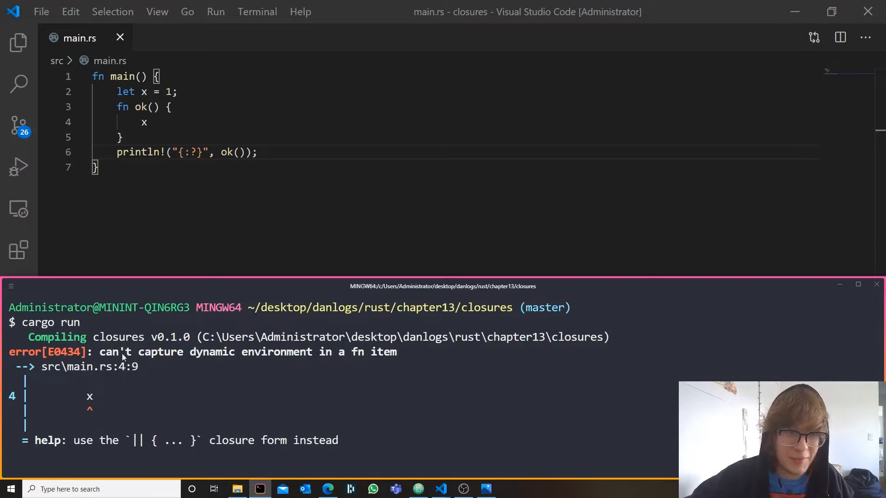
{"action": "left_click_drag", "start_coordinate": [100, 352], "coordinate": [304, 352]}
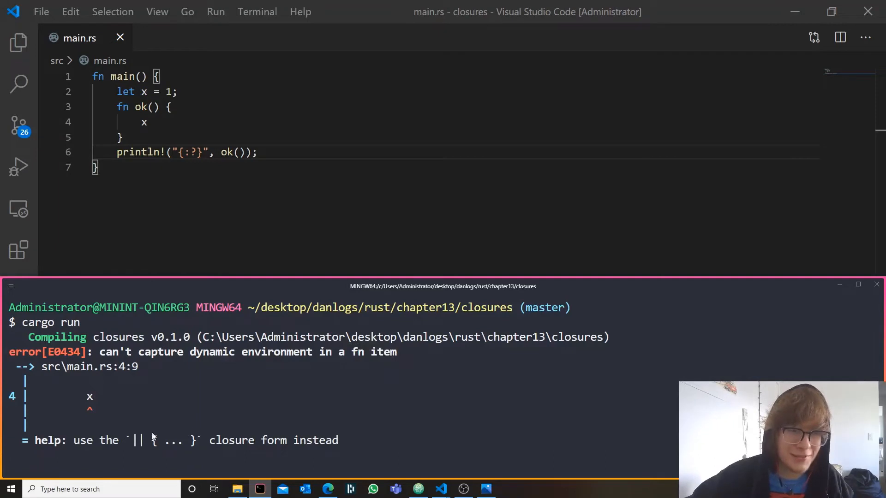
{"action": "mouse_move", "coordinate": [129, 444]}
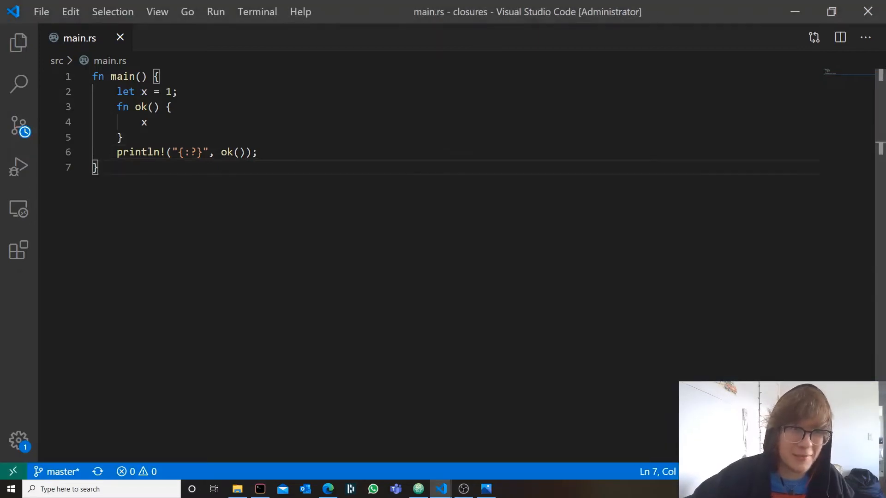
Rewrite ok as the closure let ok = || { x }; so the build prints 1
{"action": "type", "text": "let"}
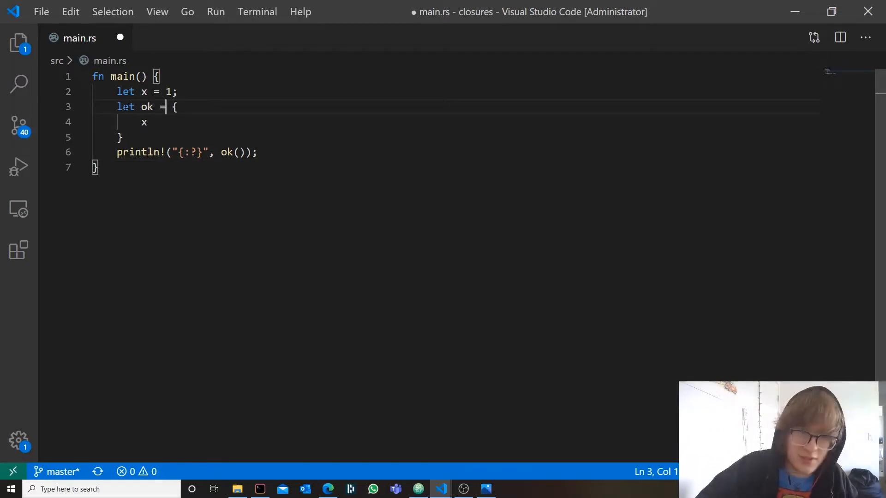
{"action": "type", "text": "||"}
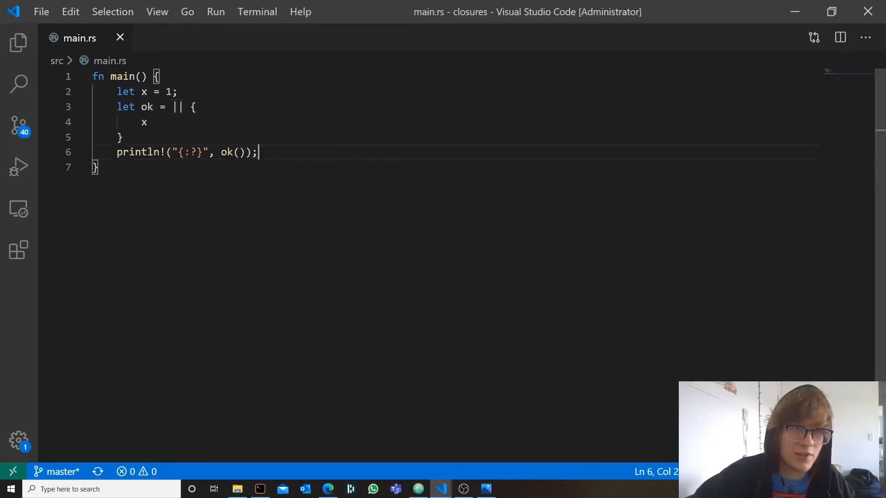
{"action": "type", "text": ";"}
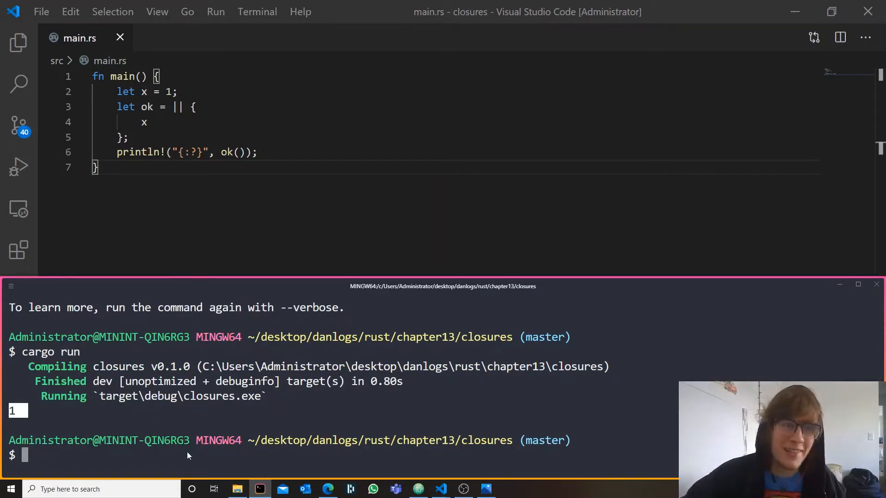
{"action": "mouse_move", "coordinate": [184, 407]}
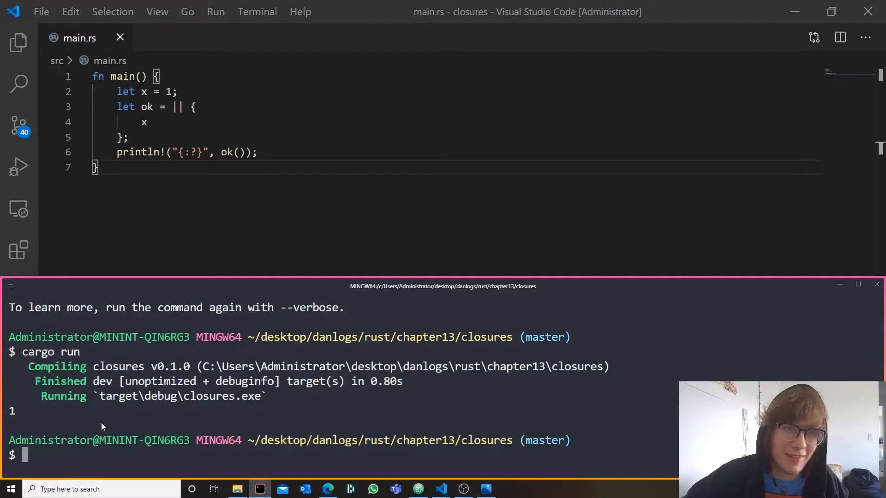
{"action": "mouse_move", "coordinate": [46, 410]}
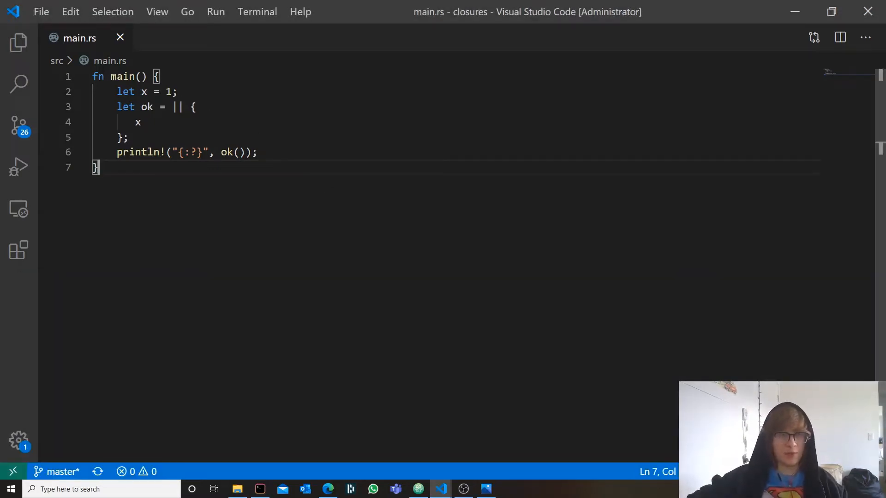
Write the ok closure body as "ok".to_string() + &"ie".to_string() and save main.rs
{"action": "type", "text": "\"ok\""}
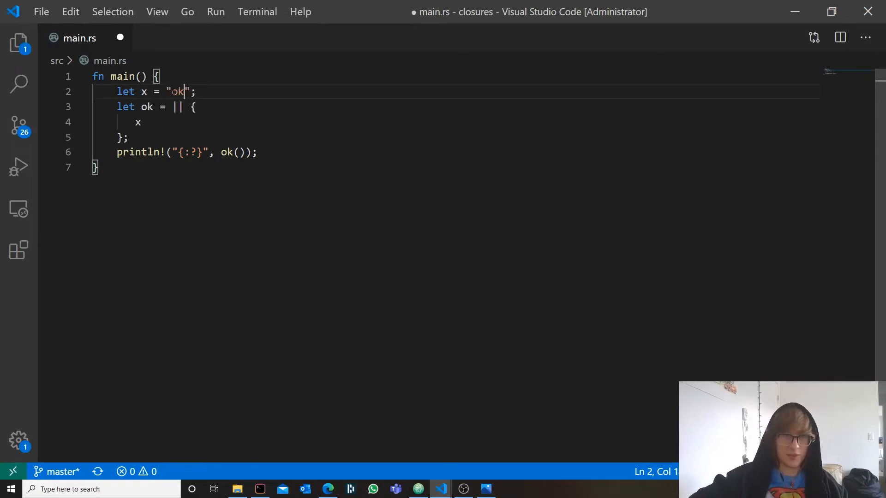
{"action": "type", "text": ".to_string("}
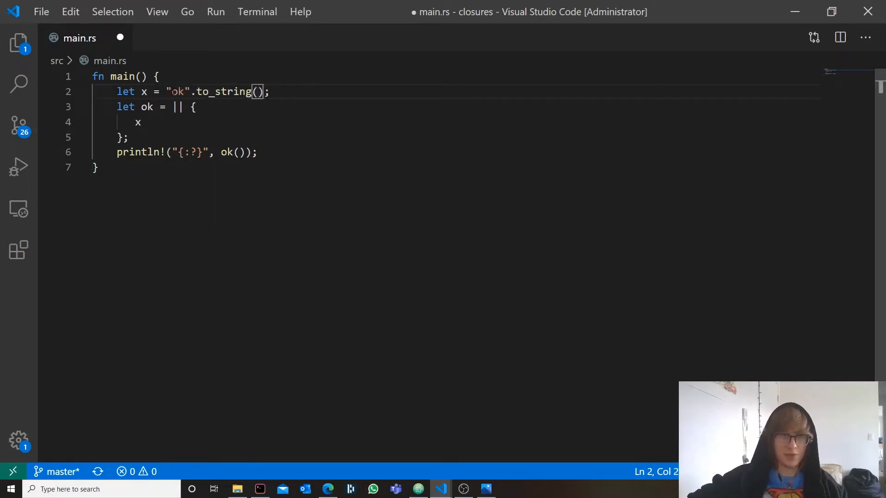
{"action": "key", "text": "ctrl+s"}
{"action": "type", "text": " +"}
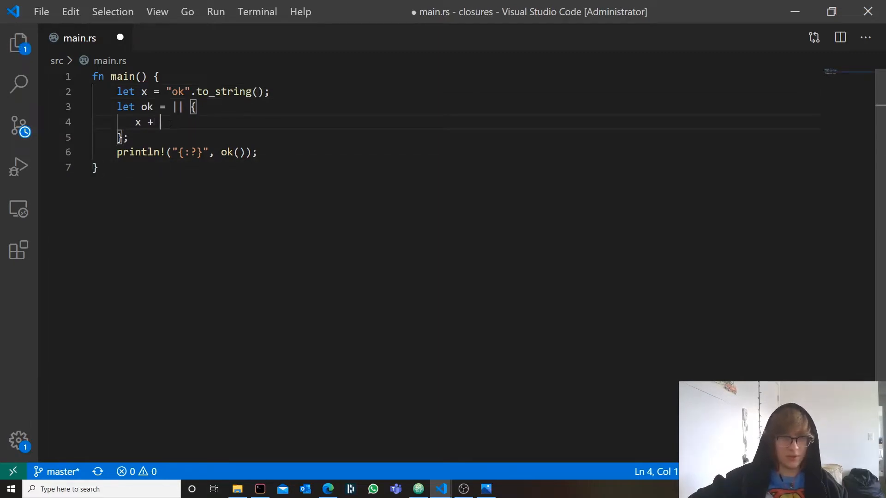
{"action": "type", "text": "&"}
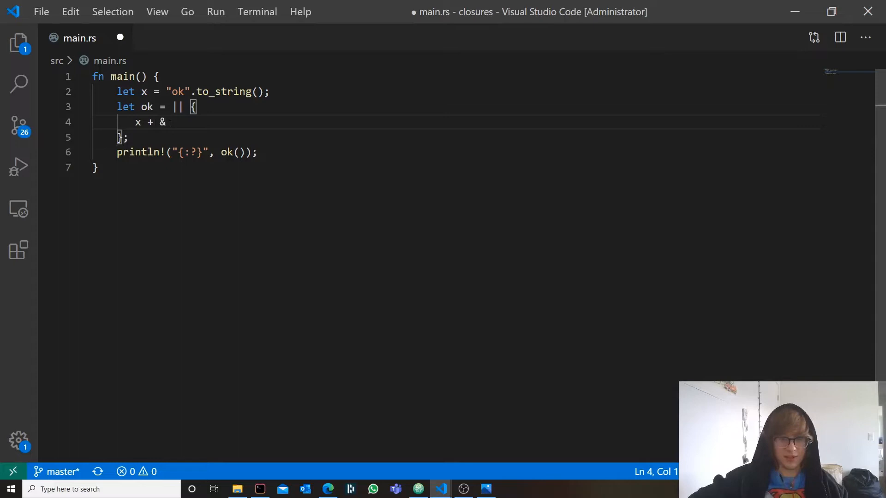
{"action": "type", "text": "\"ie\""}
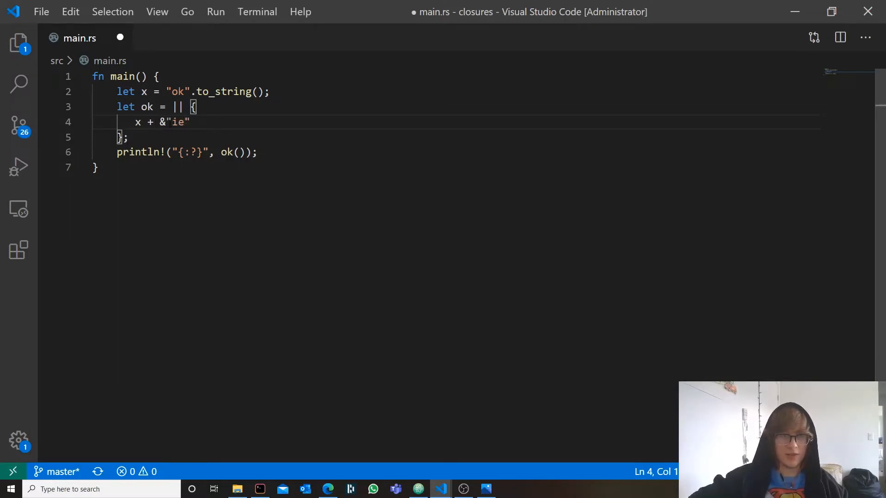
{"action": "type", "text": ".to_"}
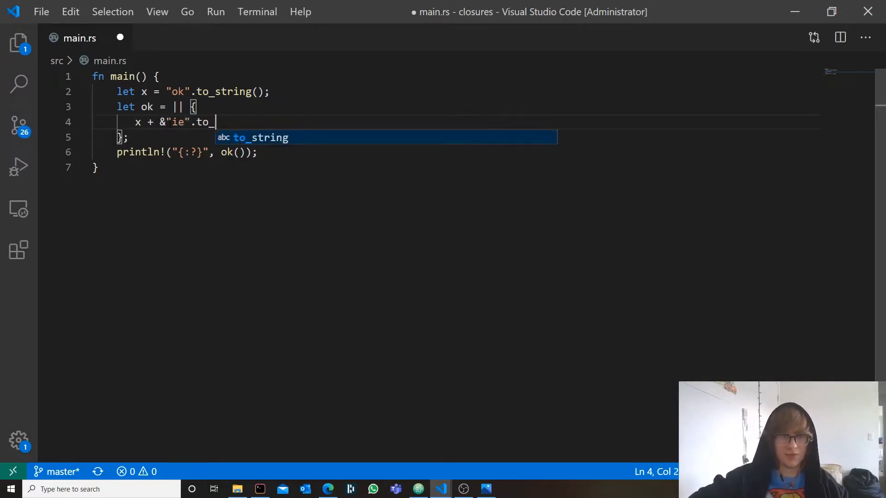
{"action": "key", "text": "Tab"}
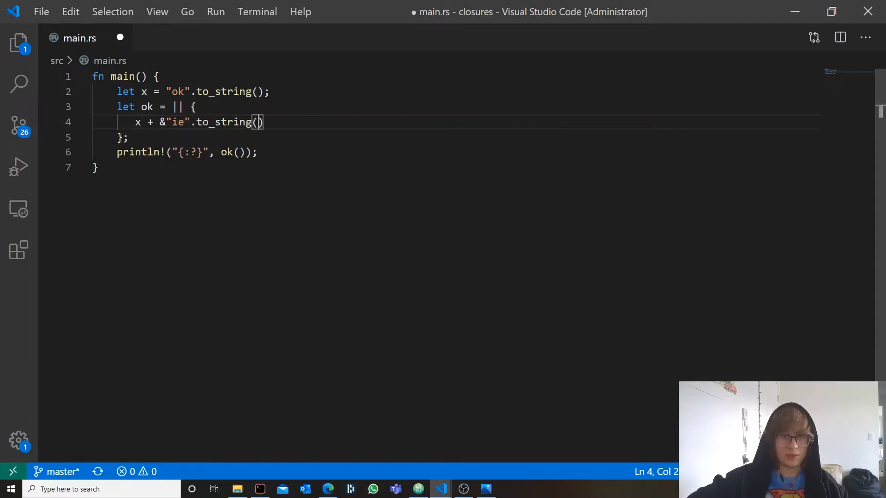
{"action": "key", "text": "ctrl+s"}
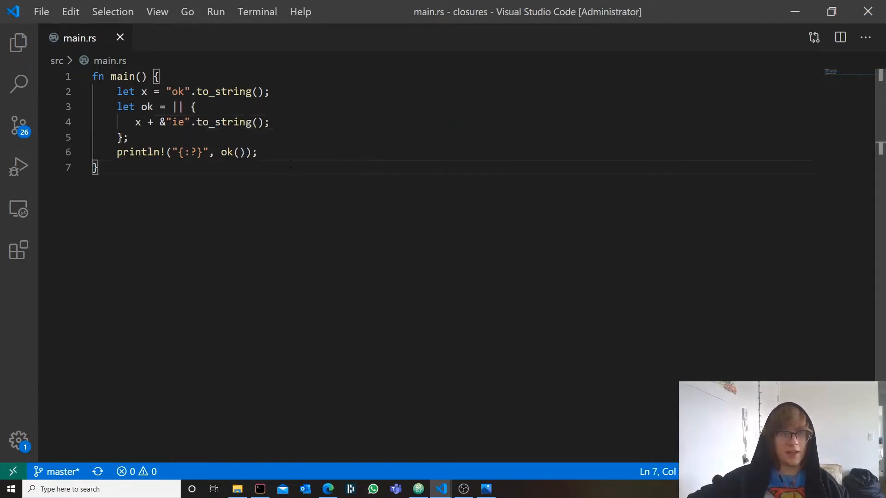
Build and run the project with cargo run in Git Bash
{"action": "left_click_drag", "start_coordinate": [165, 152], "coordinate": [257, 152]}
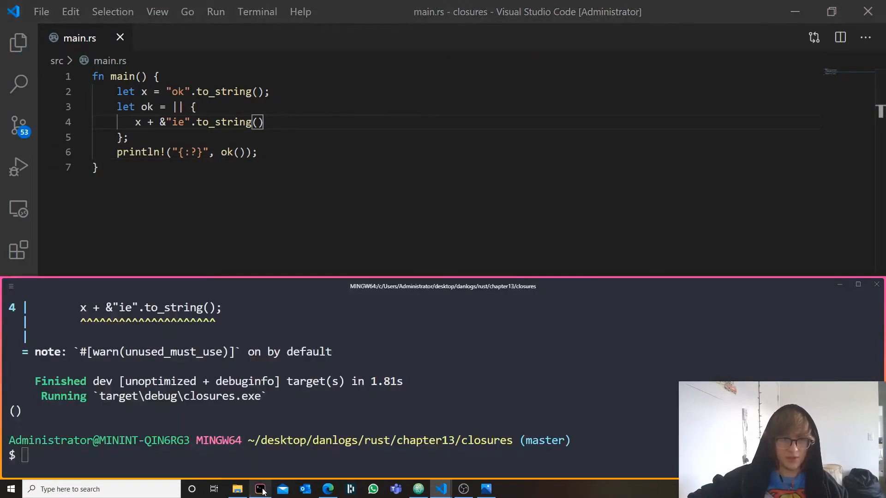
{"action": "type", "text": "cargo run"}
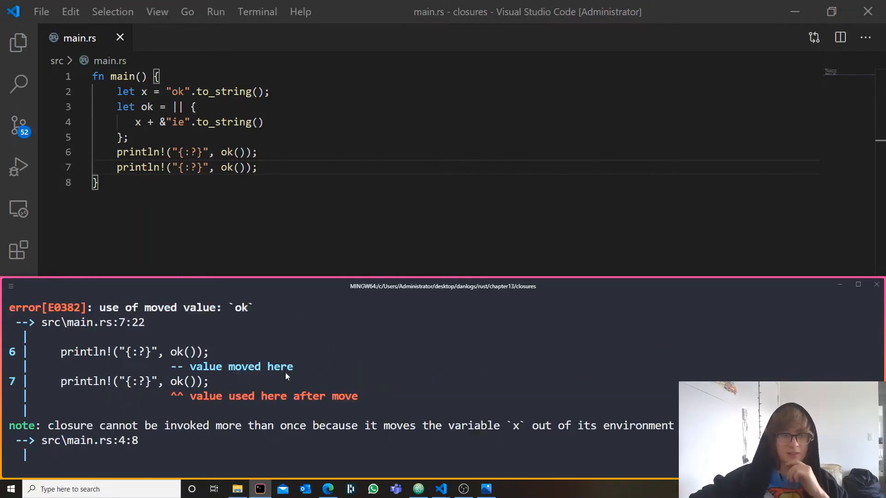
Inspect the second ok() call and the E0382 use-of-moved-value error output
{"action": "double_click", "coordinate": [241, 366]}
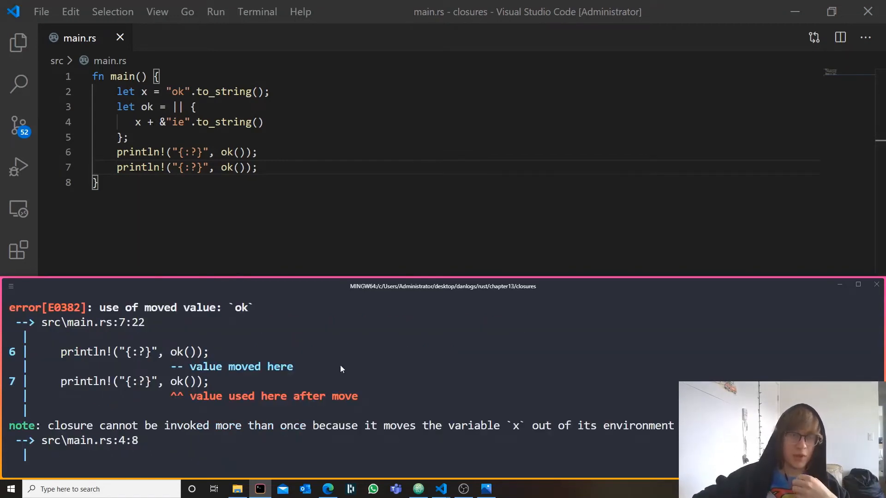
{"action": "scroll", "scroll_direction": "down", "scroll_amount": 3}
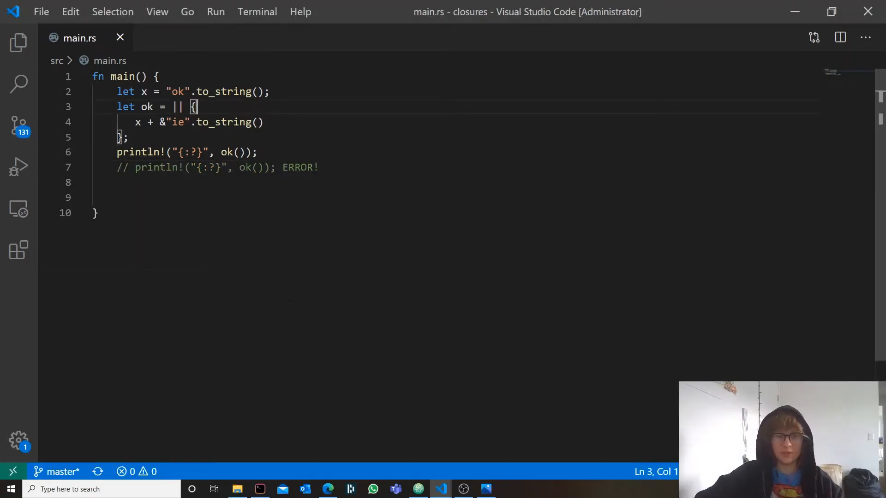
Add a // FnOnce label after the ok closure and review the ok1 Fn example over x1
{"action": "type", "text": "// F"}
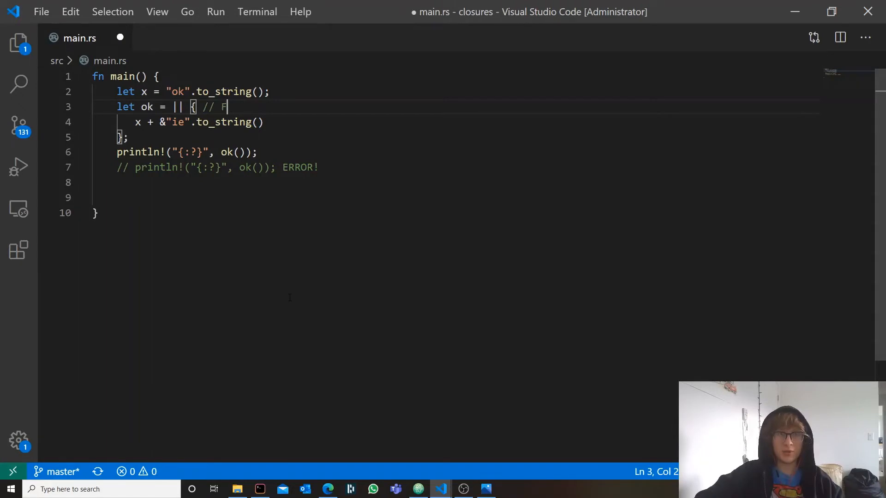
{"action": "type", "text": "nOnce"}
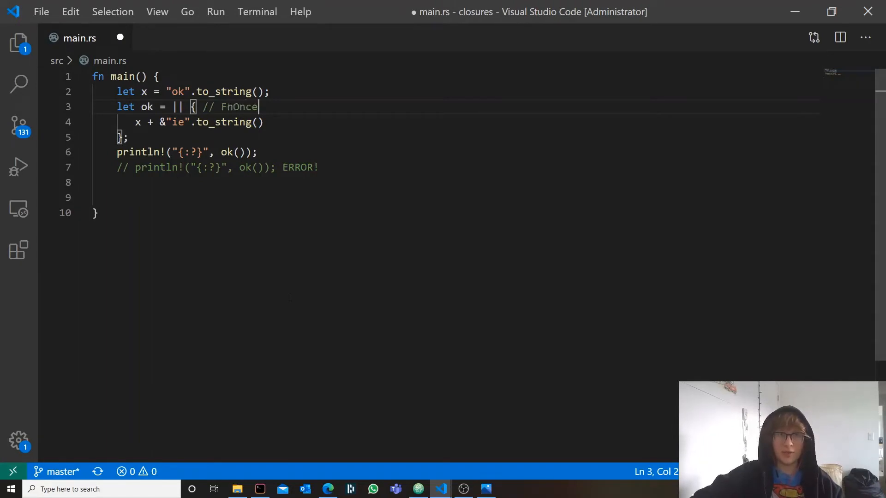
{"action": "double_click", "coordinate": [243, 107]}
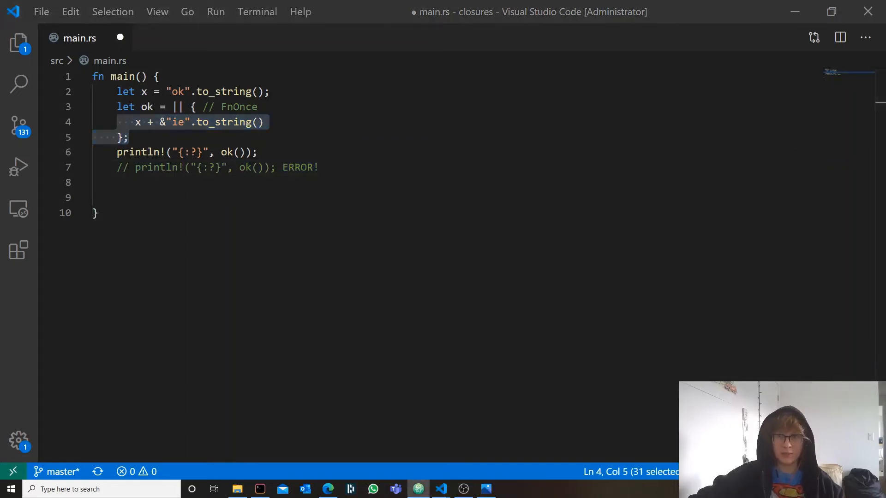
{"action": "left_click", "coordinate": [158, 196]}
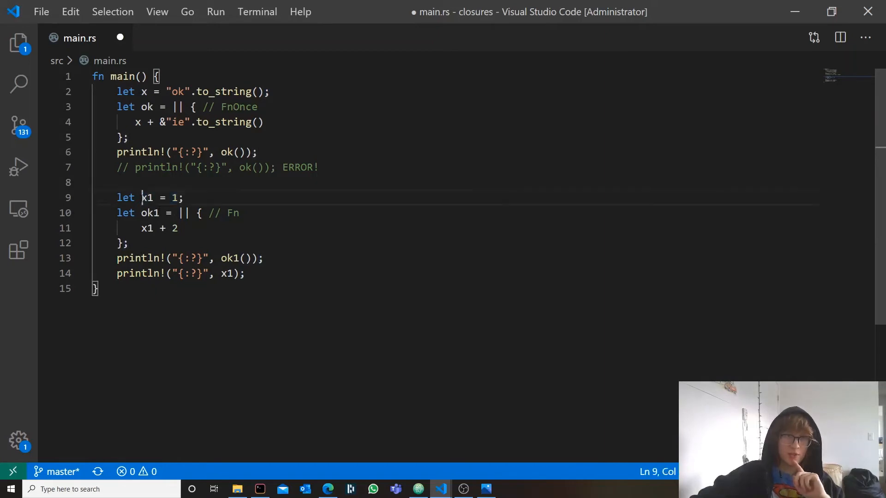
{"action": "left_click_drag", "start_coordinate": [141, 228], "coordinate": [179, 228]}
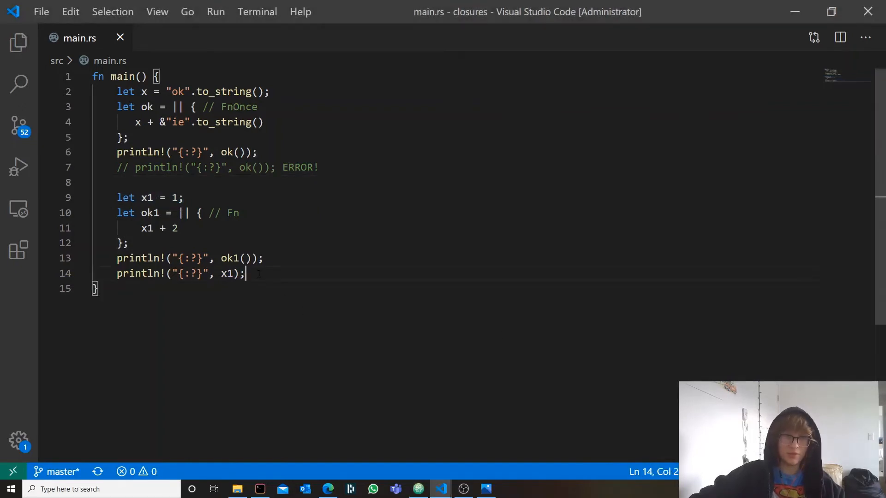
Declare the FnMut closure ok2 as mut over x2 and run cargo run to print okie, 3, 1, 2, 2
{"action": "key", "text": "Enter"}
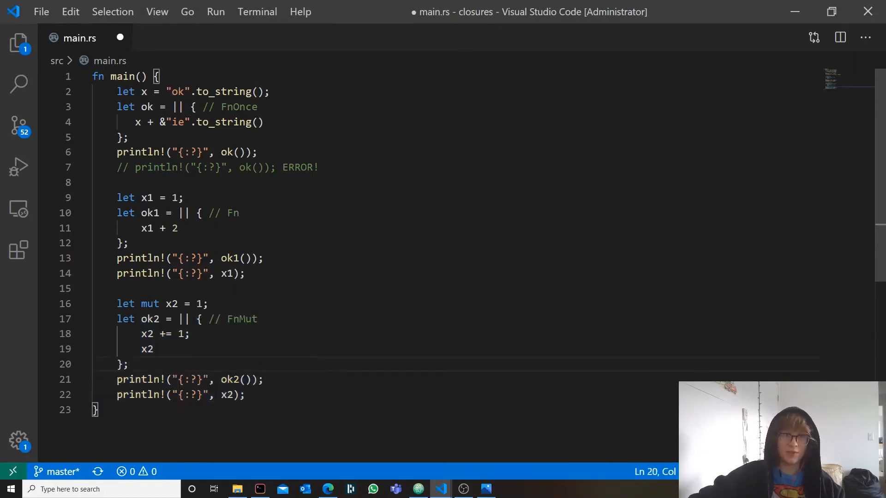
{"action": "double_click", "coordinate": [241, 319]}
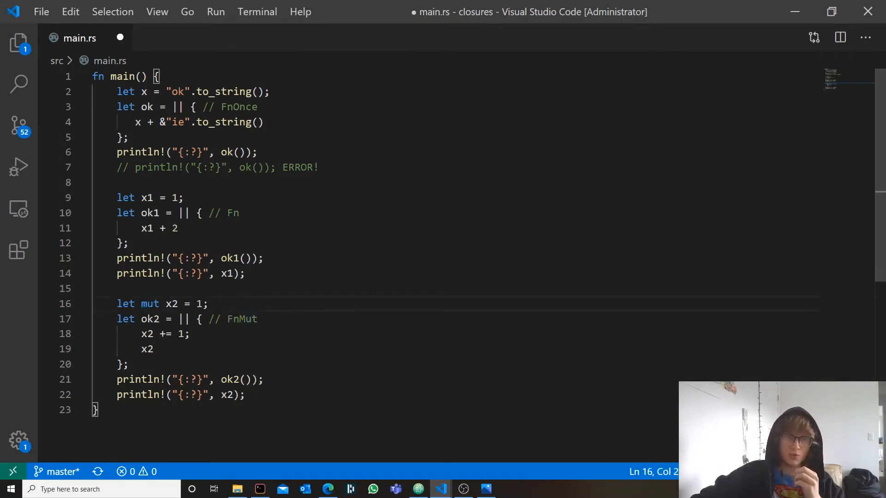
{"action": "left_click_drag", "start_coordinate": [141, 333], "coordinate": [188, 333]}
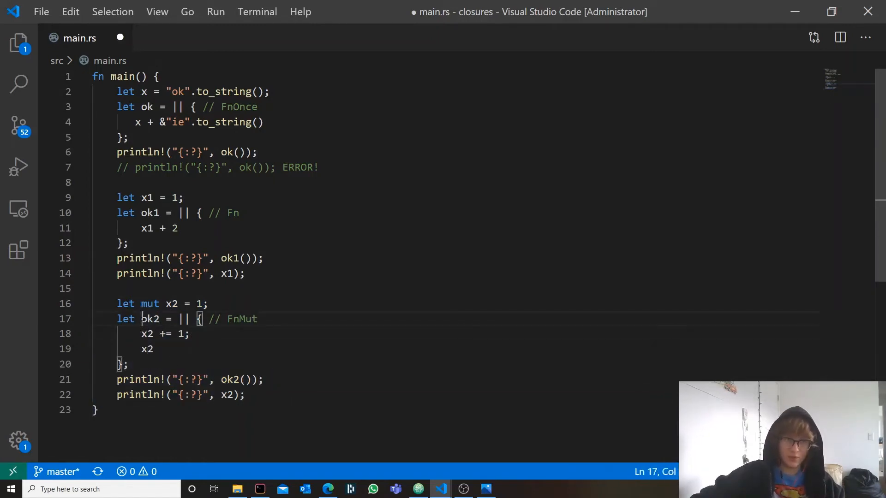
{"action": "type", "text": "mut"}
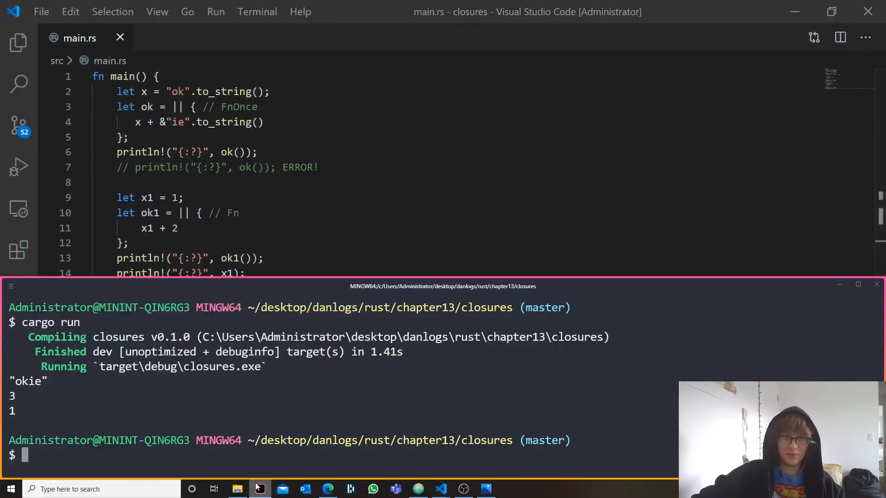
{"action": "type", "text": "cargo run"}
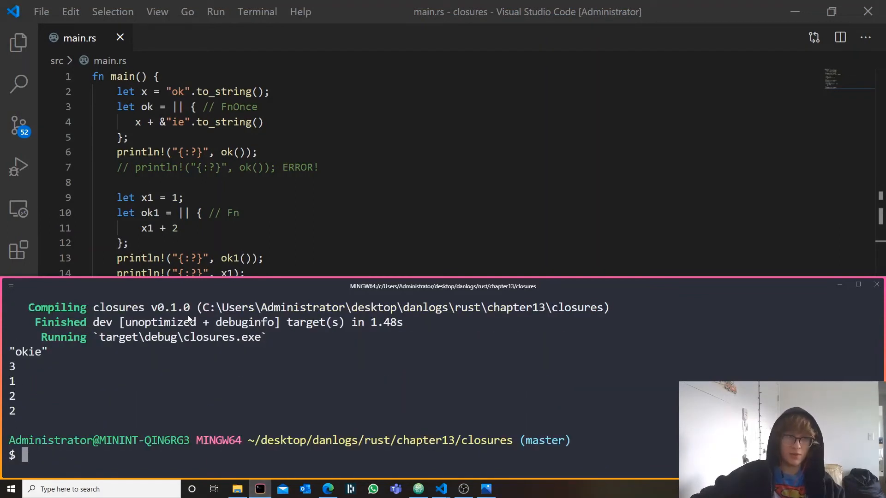
{"action": "mouse_move", "coordinate": [222, 293]}
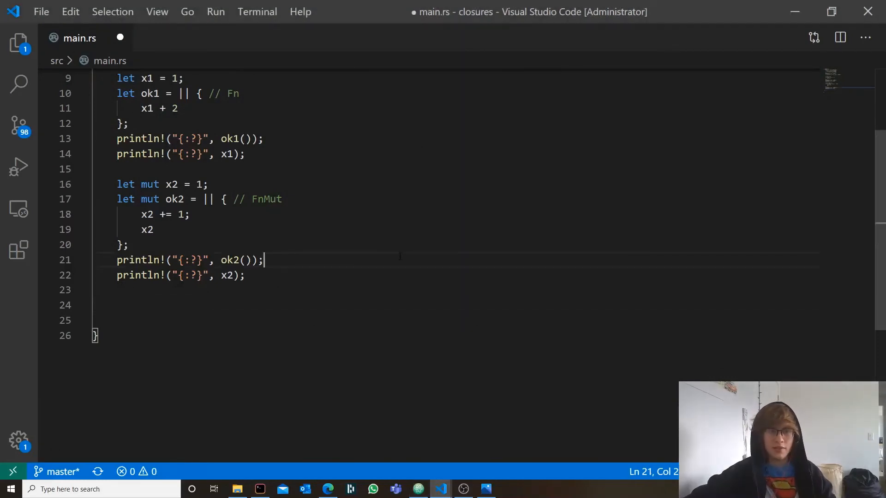
Save the ok3 example and highlight the x3.pop() call inside the closure
{"action": "key", "text": "ctrl+s"}
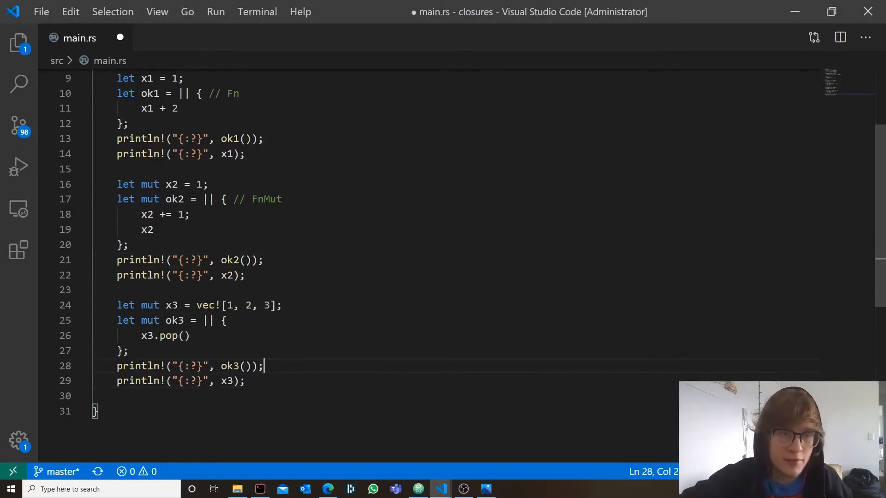
{"action": "double_click", "coordinate": [171, 306]}
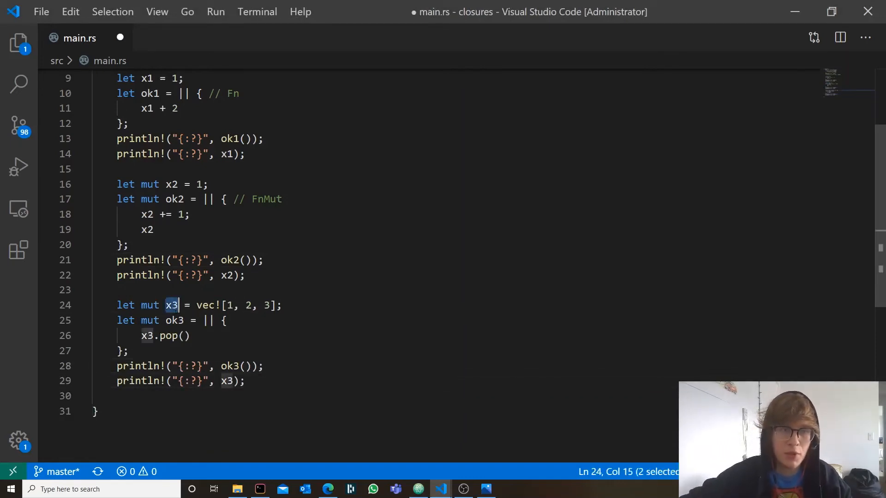
{"action": "left_click_drag", "start_coordinate": [181, 305], "coordinate": [251, 306]}
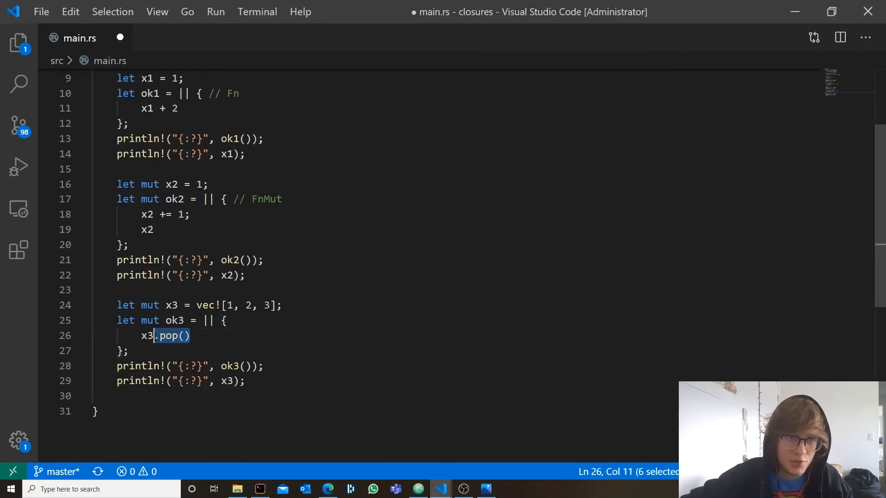
{"action": "left_click", "coordinate": [192, 336]}
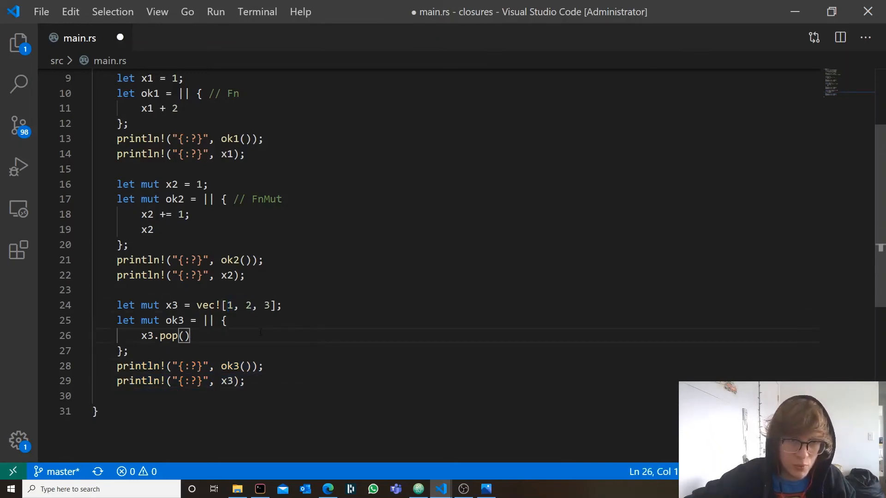
{"action": "mouse_move", "coordinate": [260, 490]}
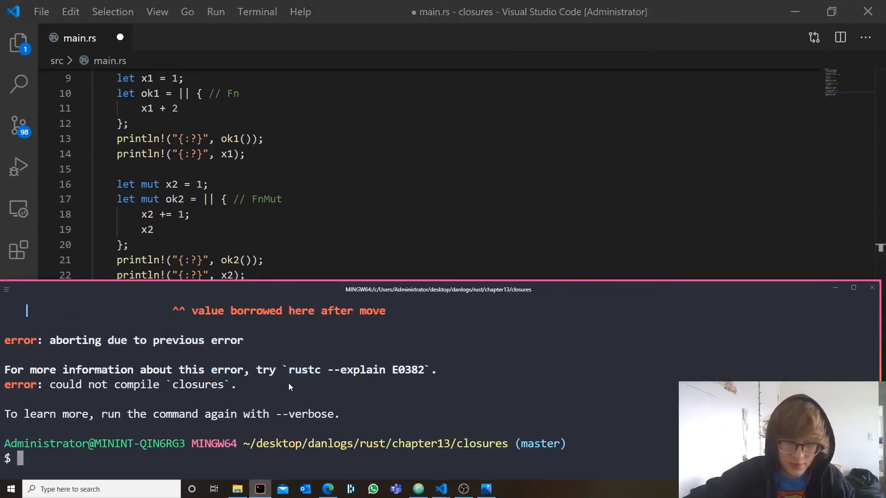
Run cargo run to hit the borrow-after-move error and place the cursor for adding move
{"action": "type", "text": "cargo run"}
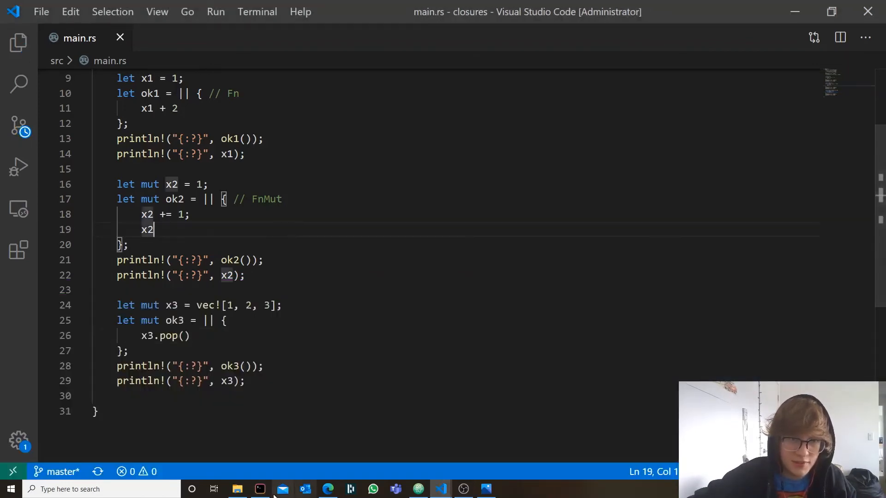
{"action": "left_click", "coordinate": [259, 490]}
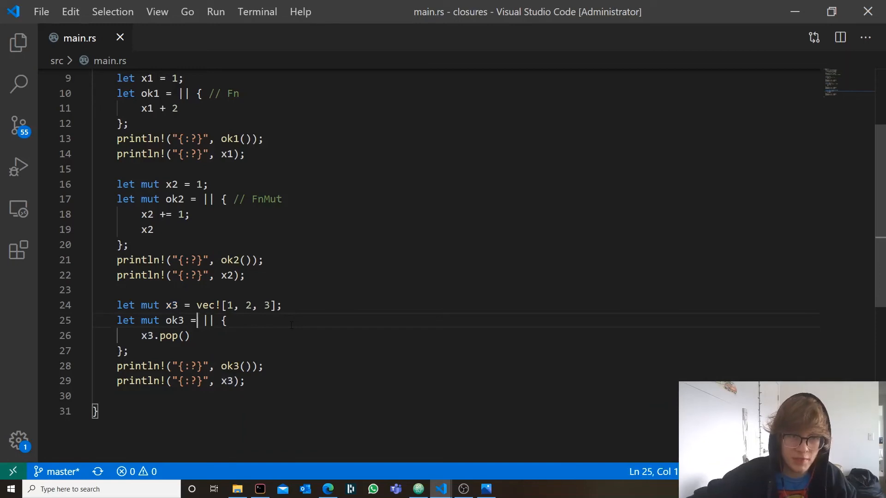
Add the move keyword before || in the ok3 closure definition
{"action": "type", "text": "move"}
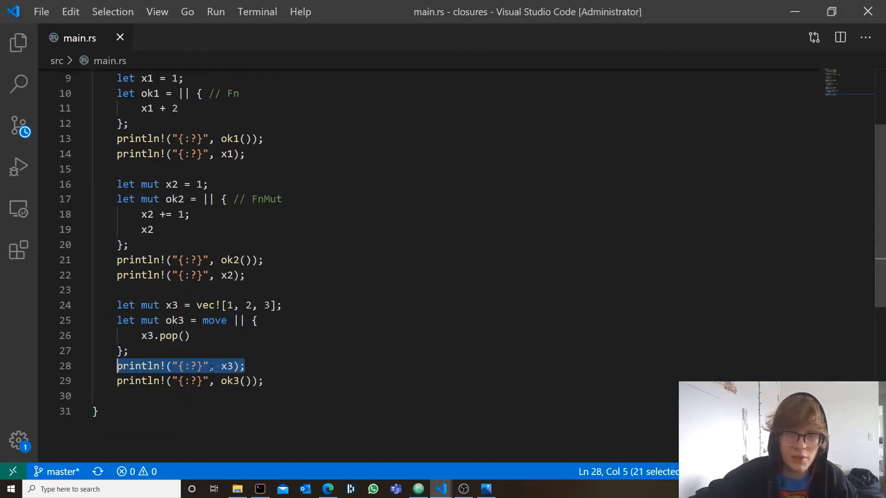
Delete the println! of x3 after the move closure and highlight the Fn label on ok1
{"action": "key", "text": "ctrl+a"}
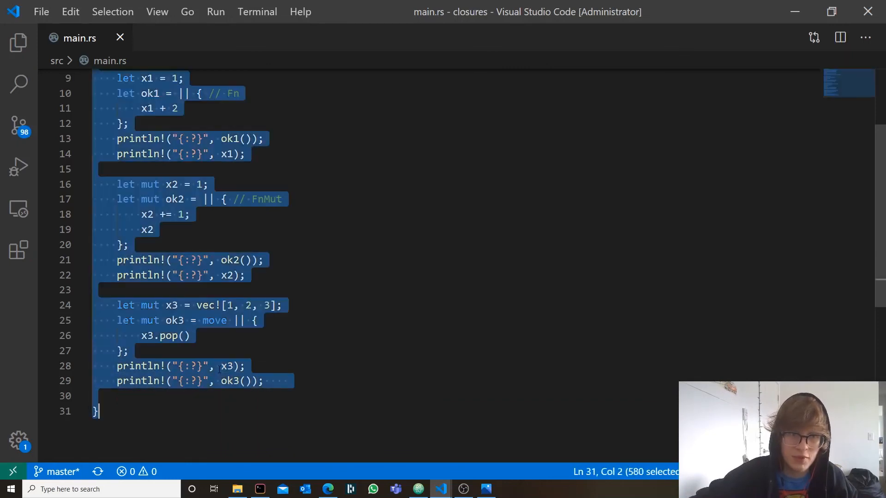
{"action": "left_click", "coordinate": [275, 366]}
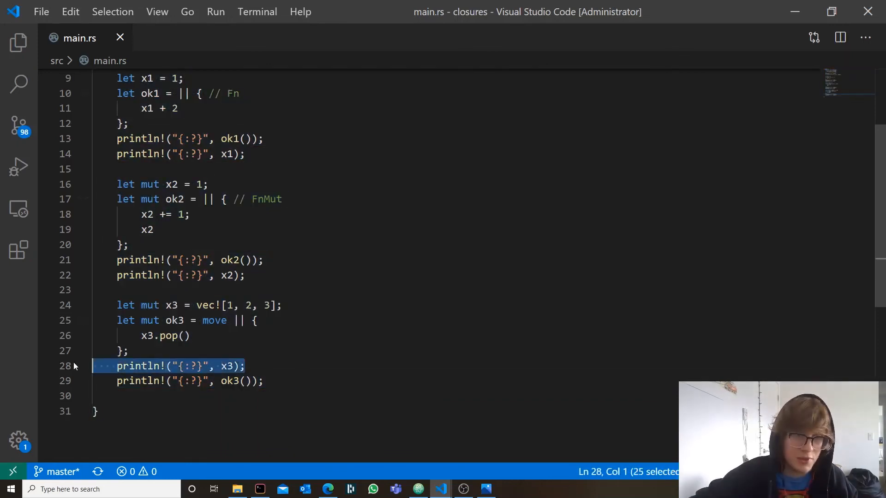
{"action": "key", "text": "Delete"}
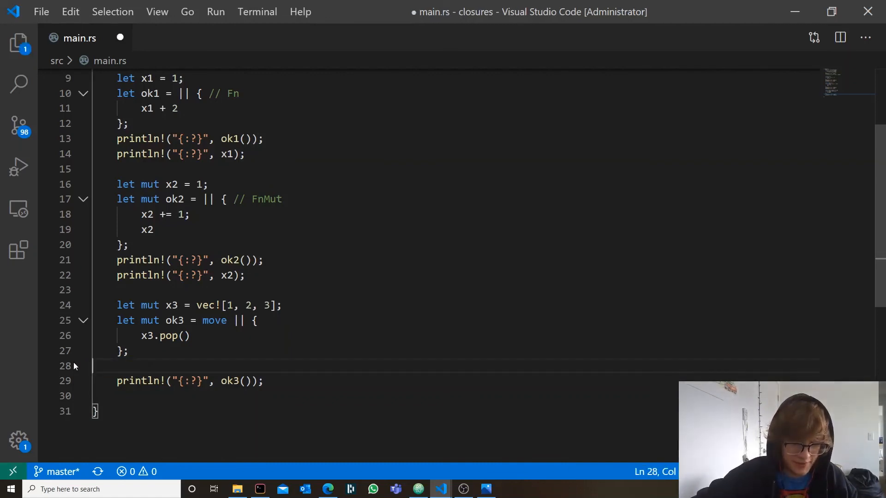
{"action": "key", "text": "Backspace"}
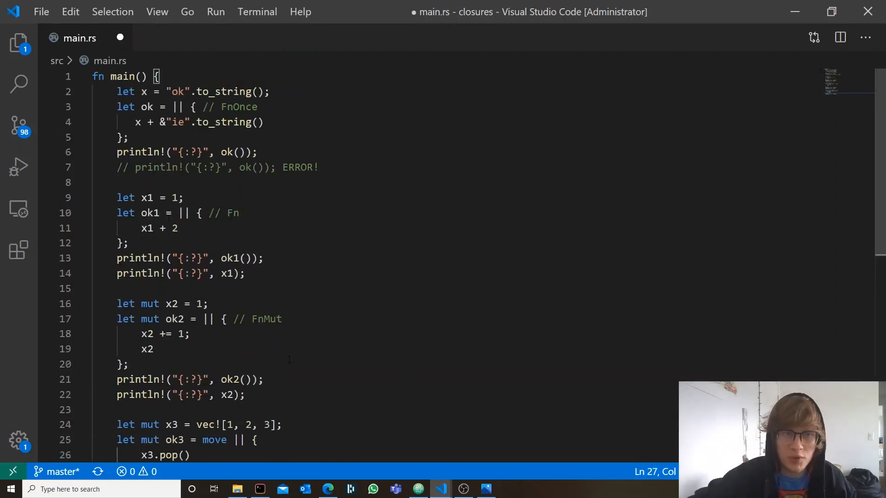
{"action": "double_click", "coordinate": [233, 213]}
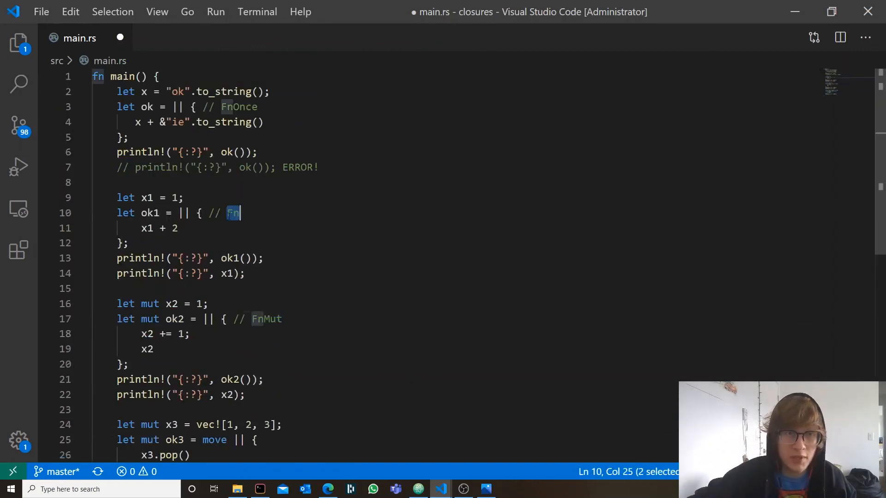